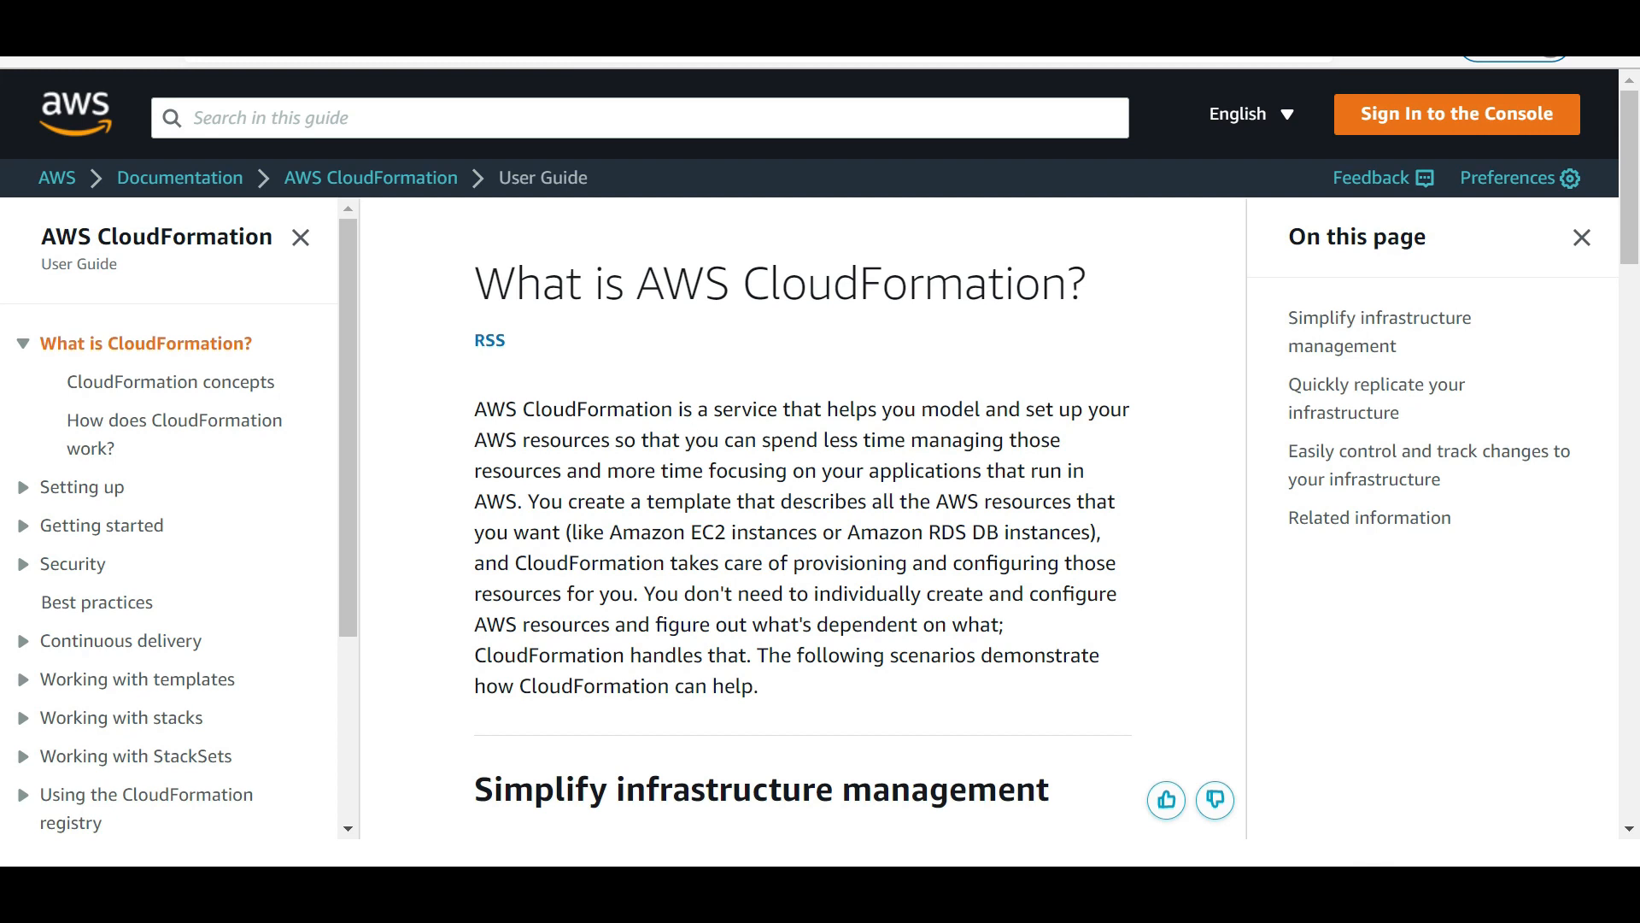
pyautogui.moveTo(656, 201)
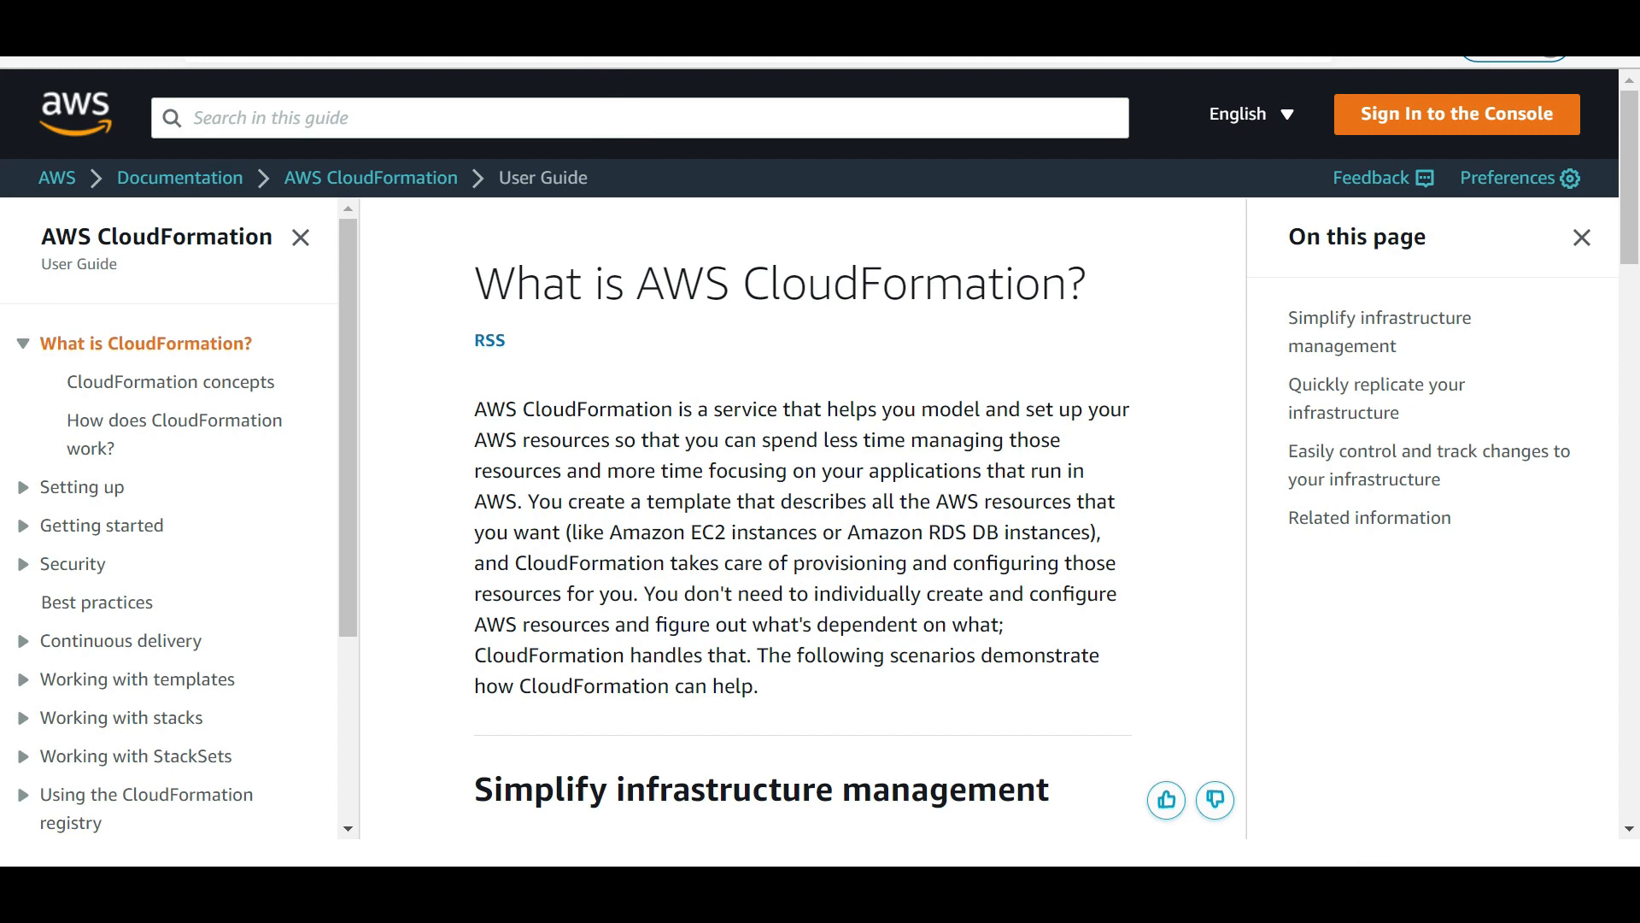
pyautogui.moveTo(552, 88)
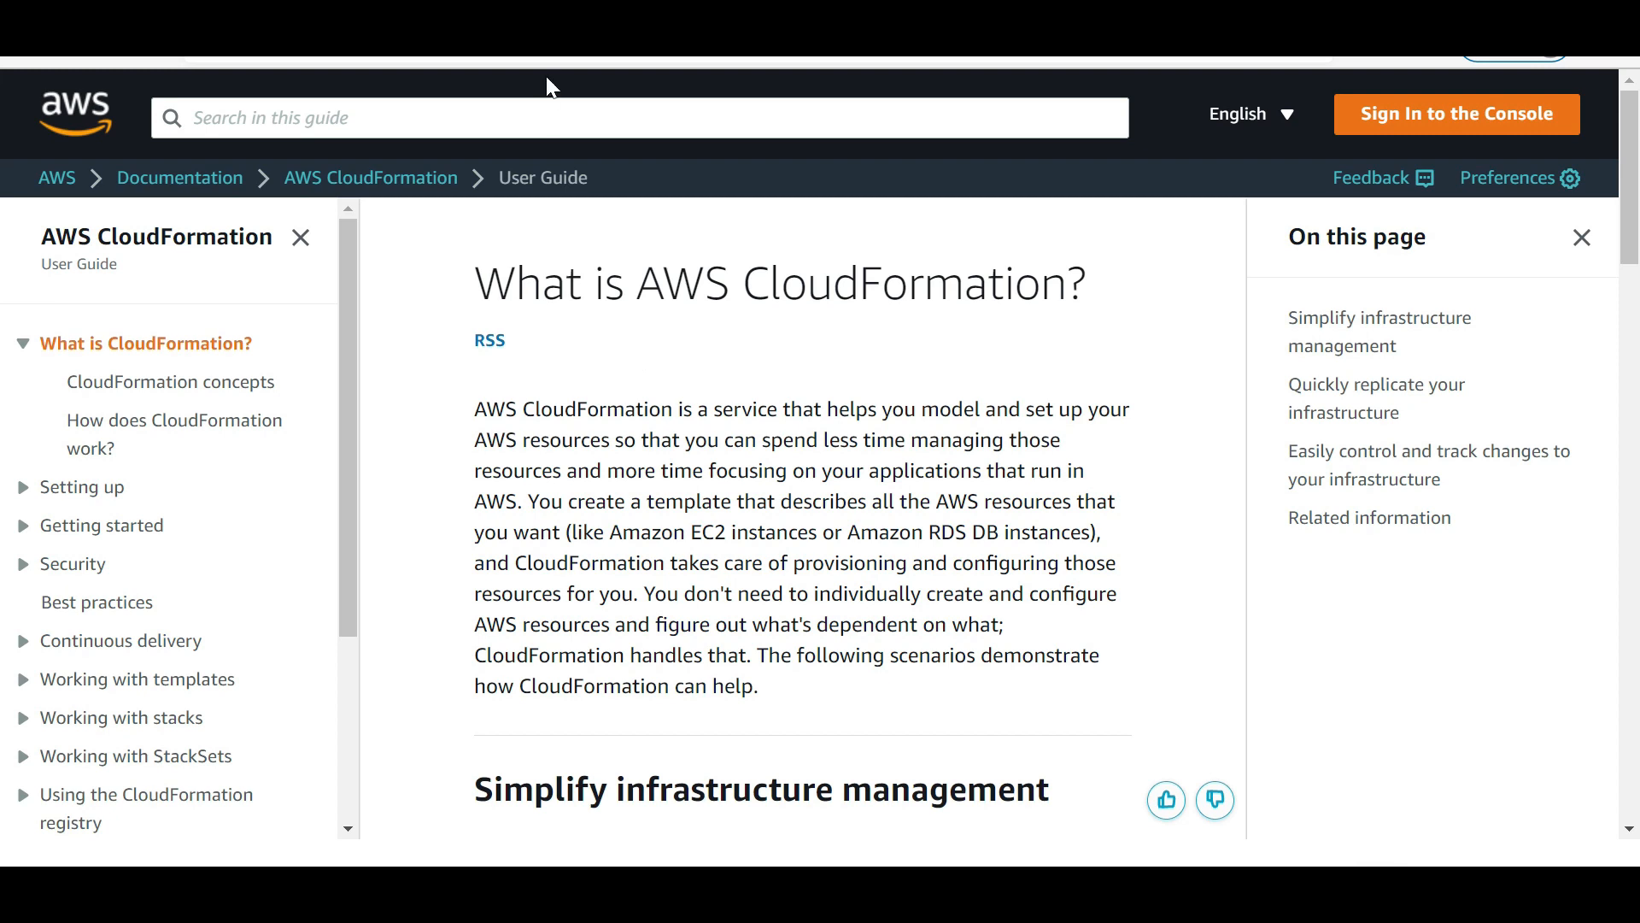
pyautogui.moveTo(565, 164)
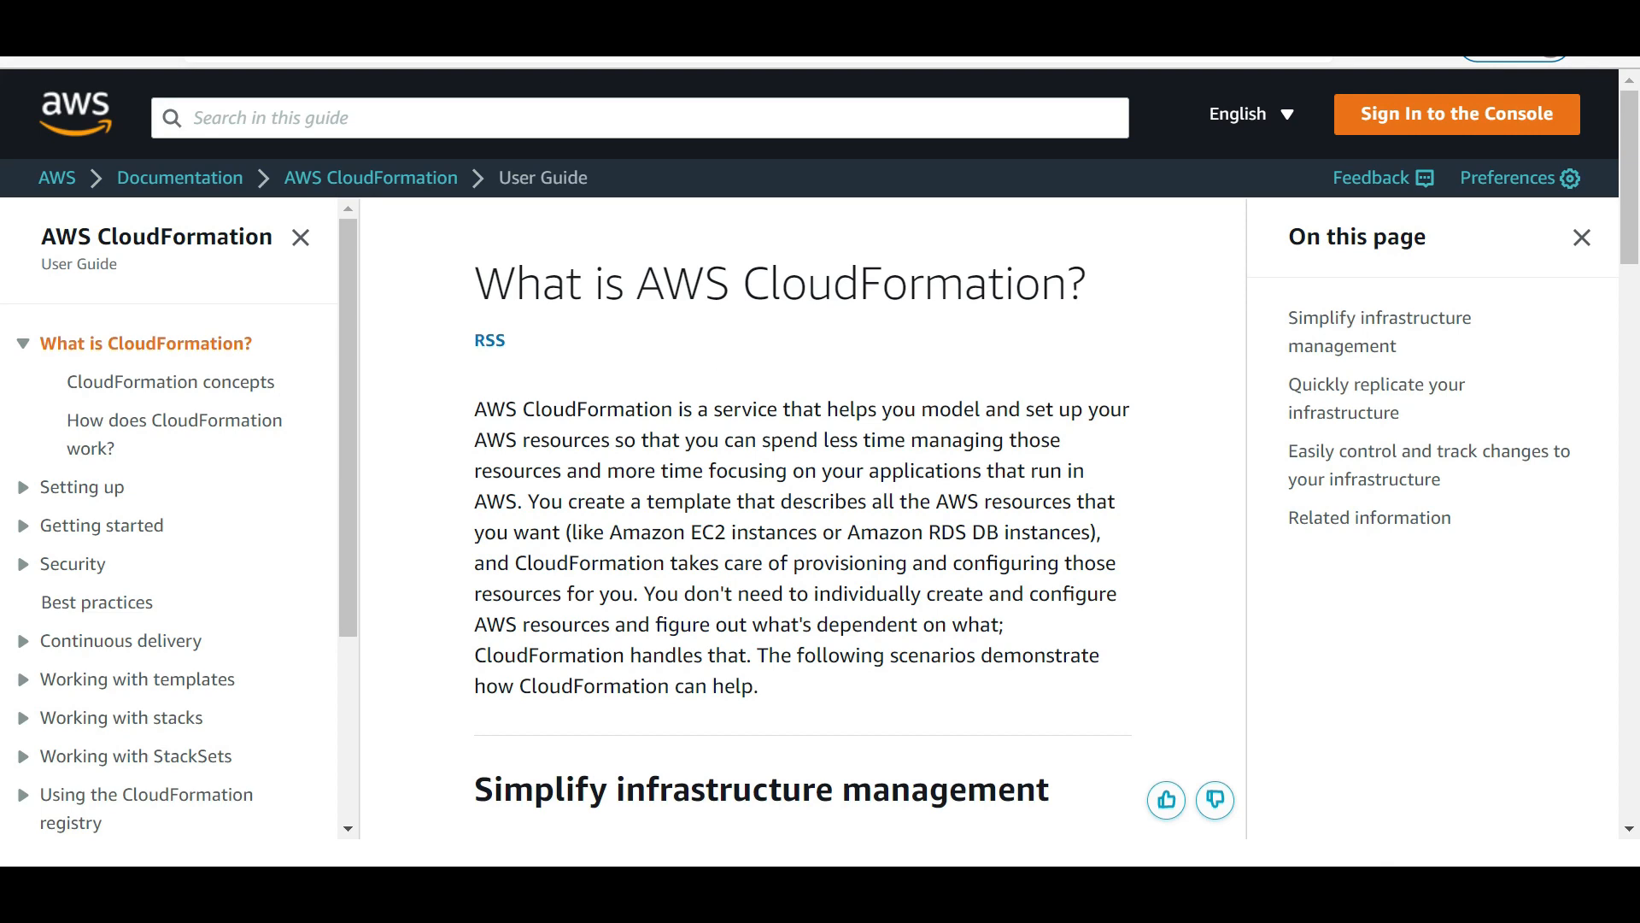
# Step: Go to the Troubleshooting page of the CloudFormation User Guide from its sidebar
pyautogui.click(109, 698)
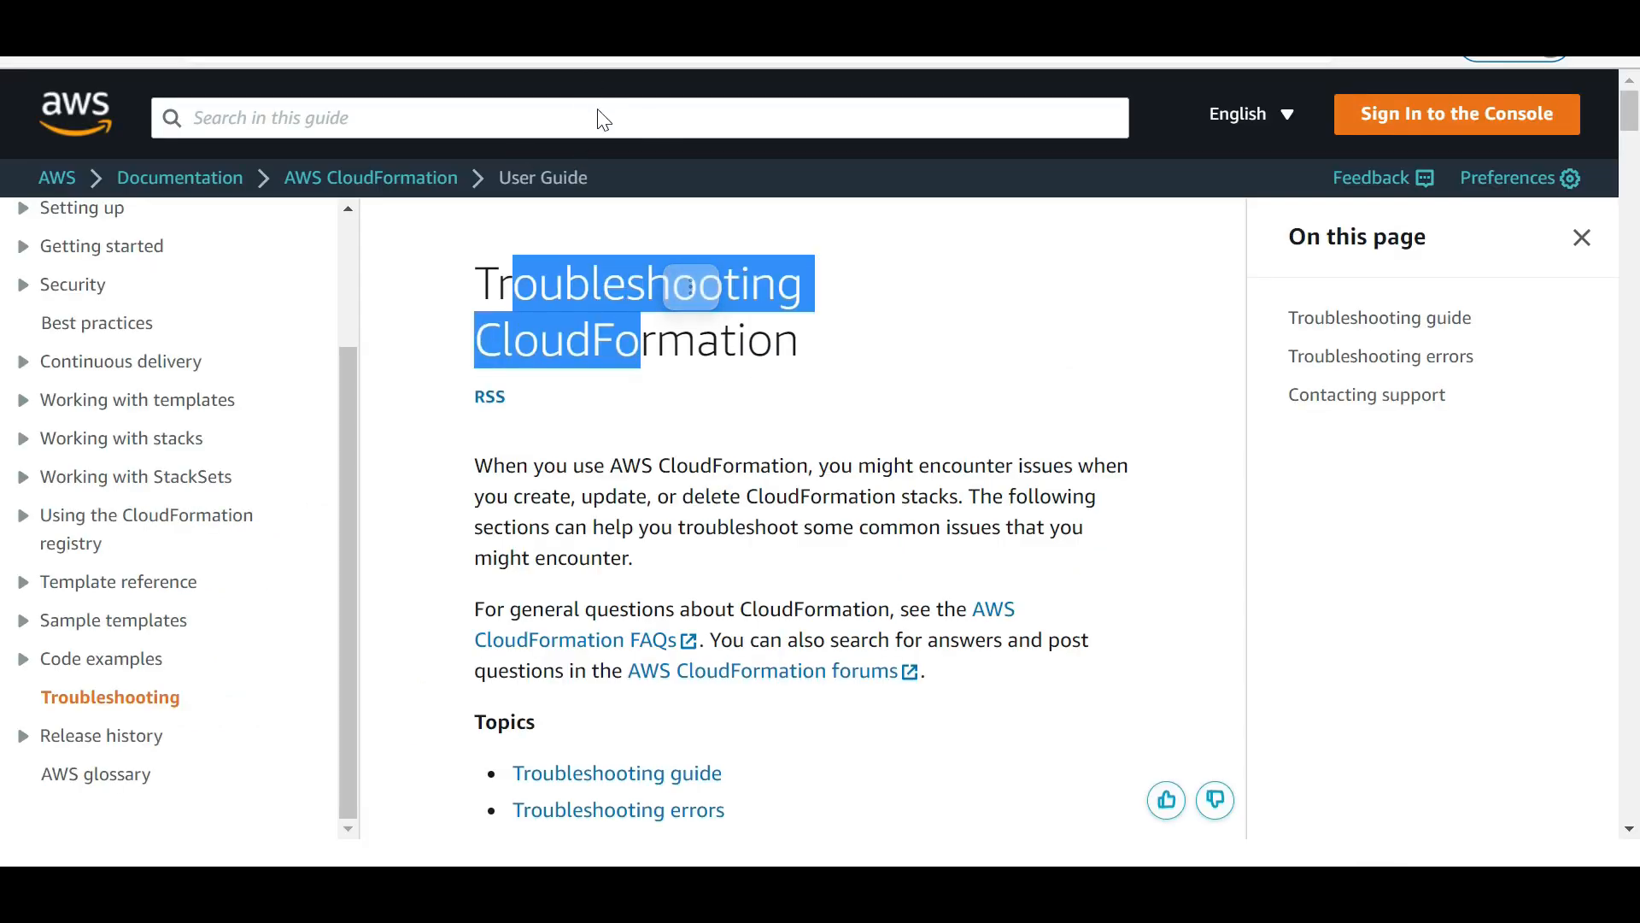
# Step: Reach the troubleshooting guide's advice on cloud-init and cfn logs for EC2 issues and highlight it
pyautogui.scroll(-3)
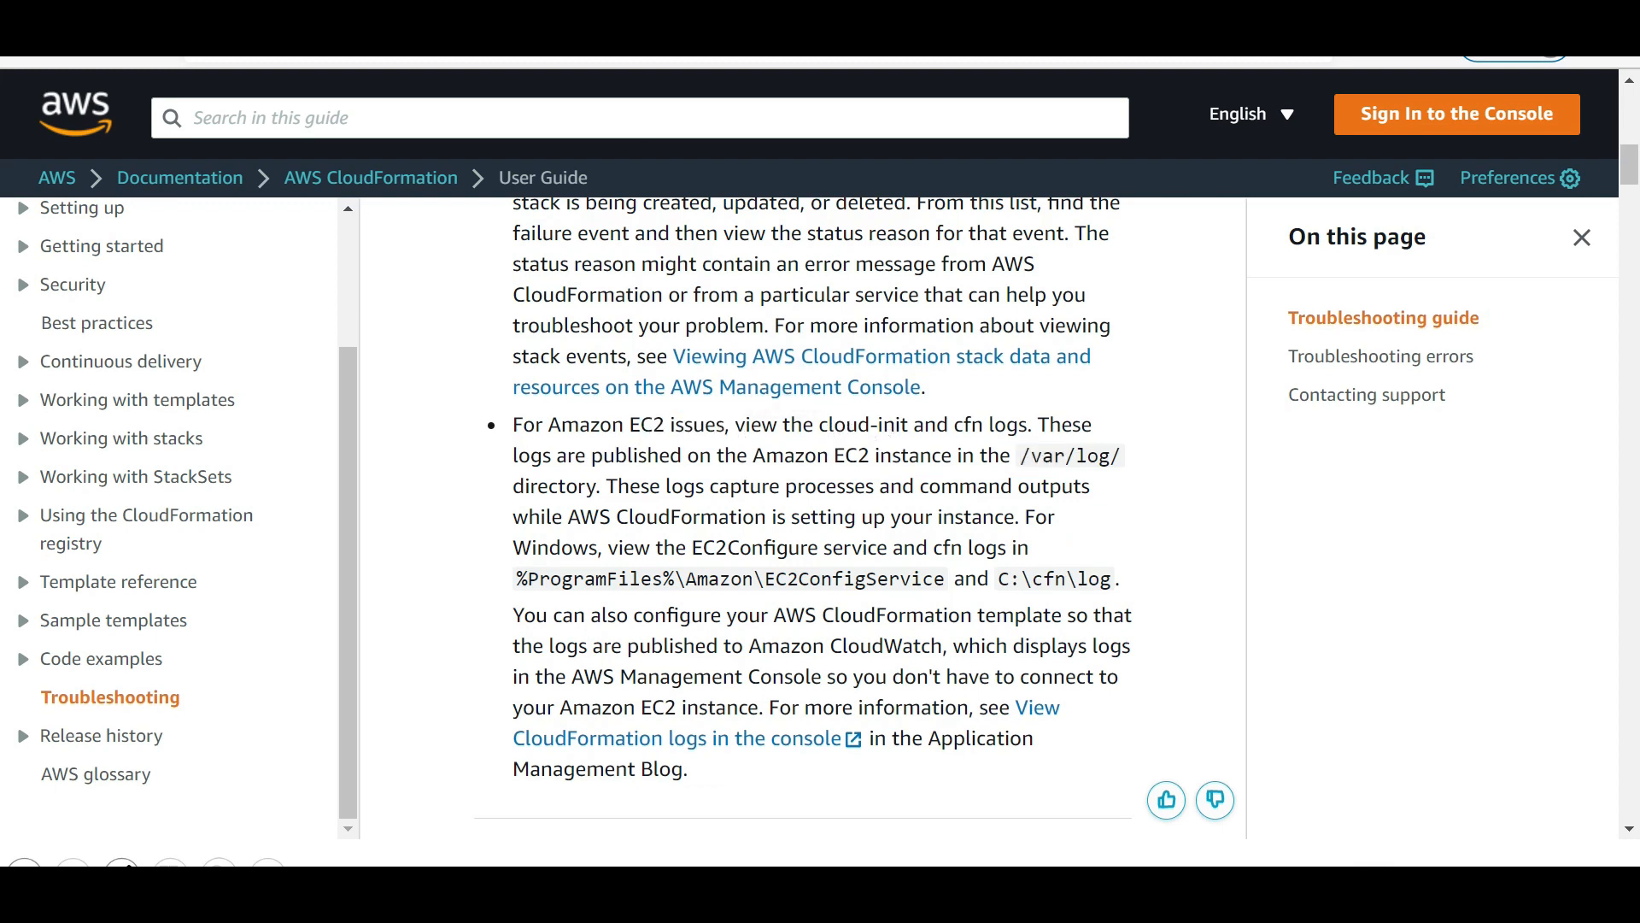
pyautogui.doubleClick(972, 426)
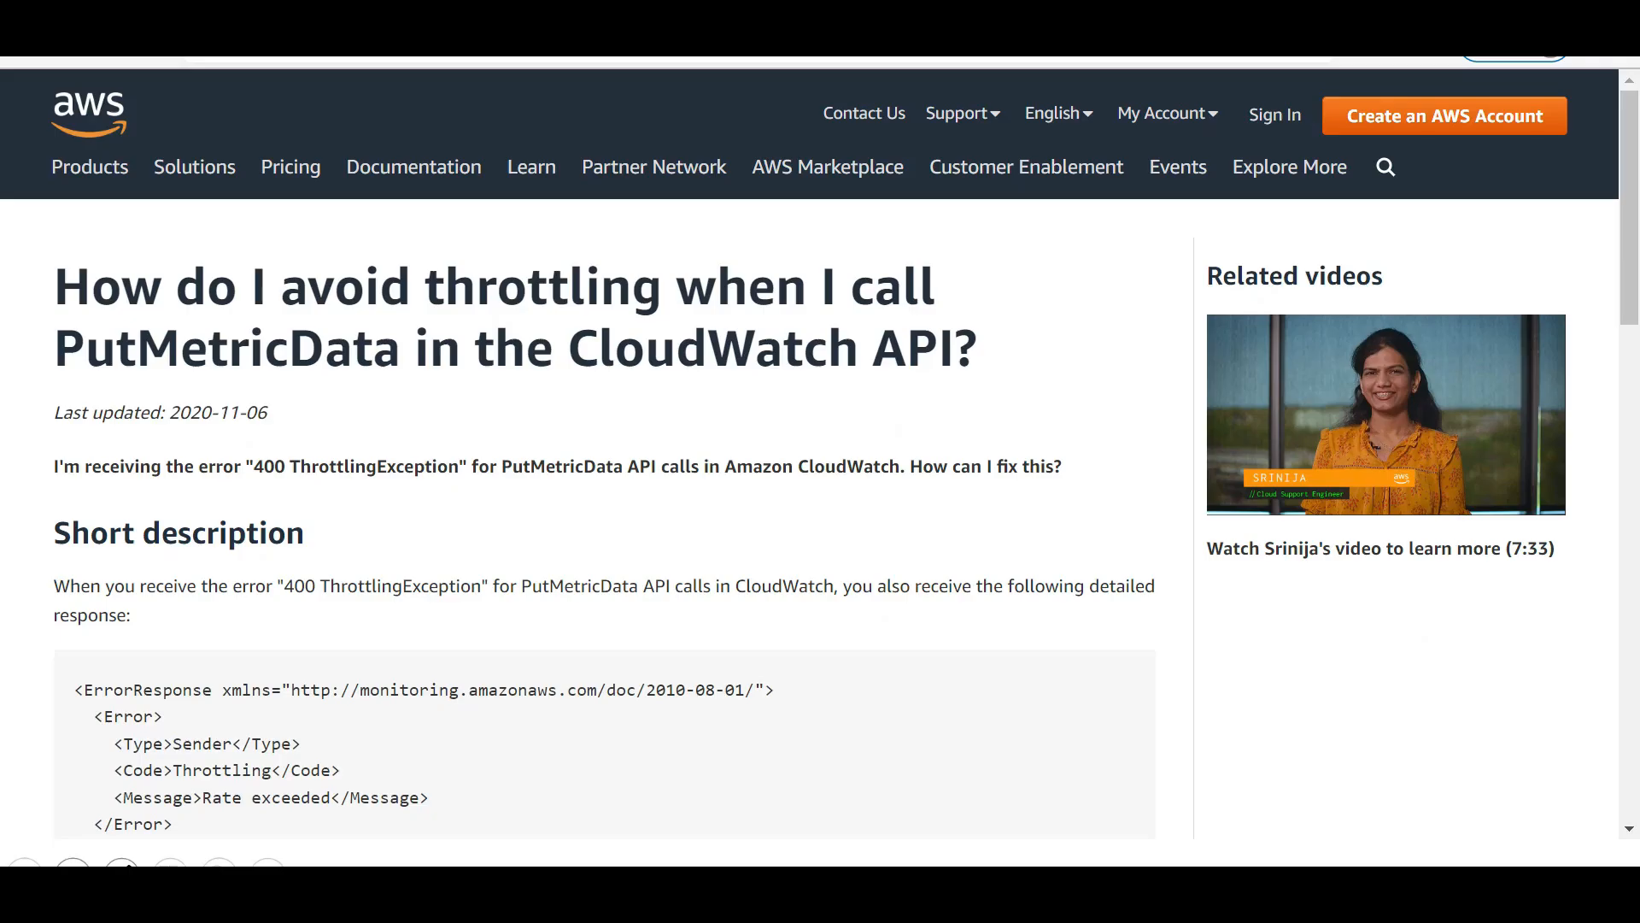
# Step: Highlight ThrottlingException, then the Resolution advice to distribute API calls evenly
pyautogui.doubleClick(401, 586)
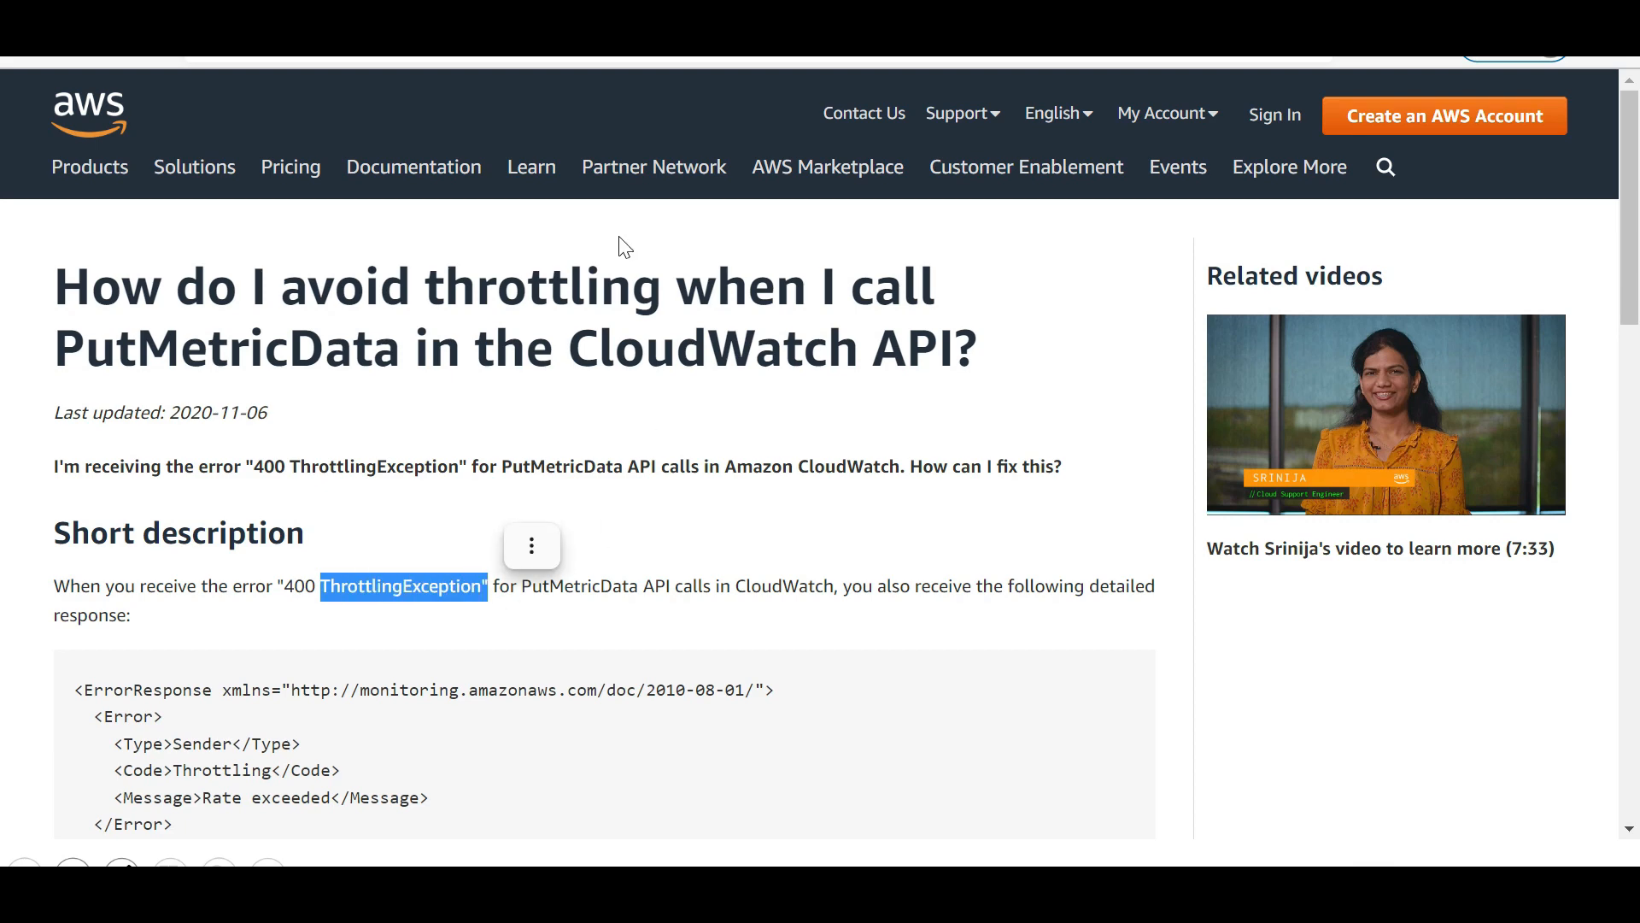
pyautogui.scroll(-3)
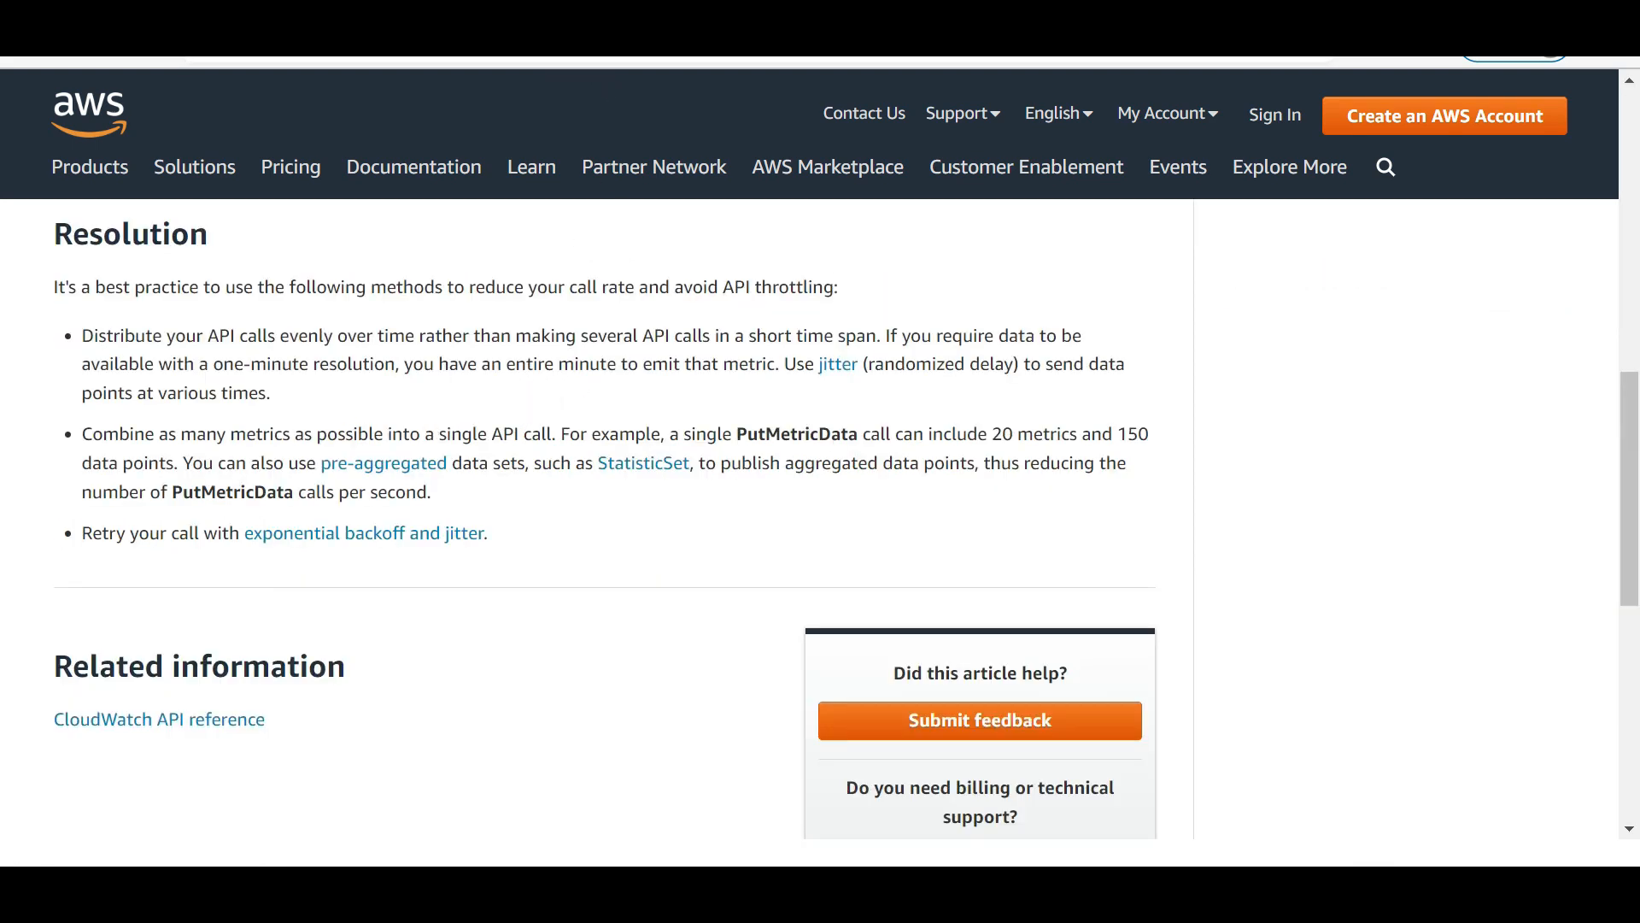
pyautogui.doubleClick(785, 287)
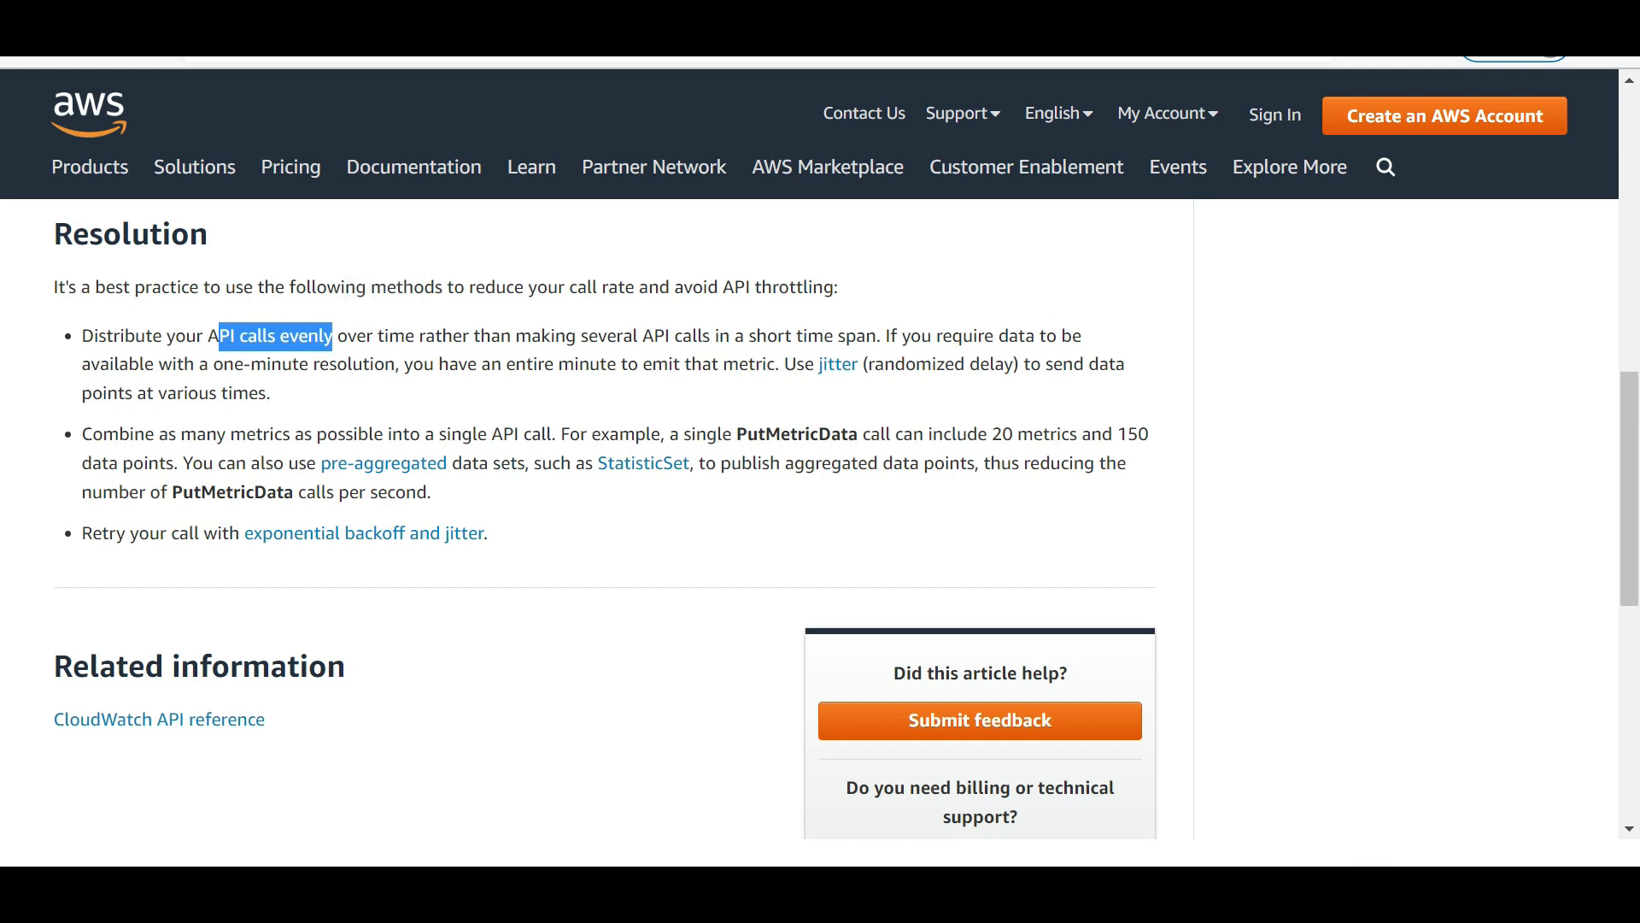
pyautogui.moveTo(740, 406)
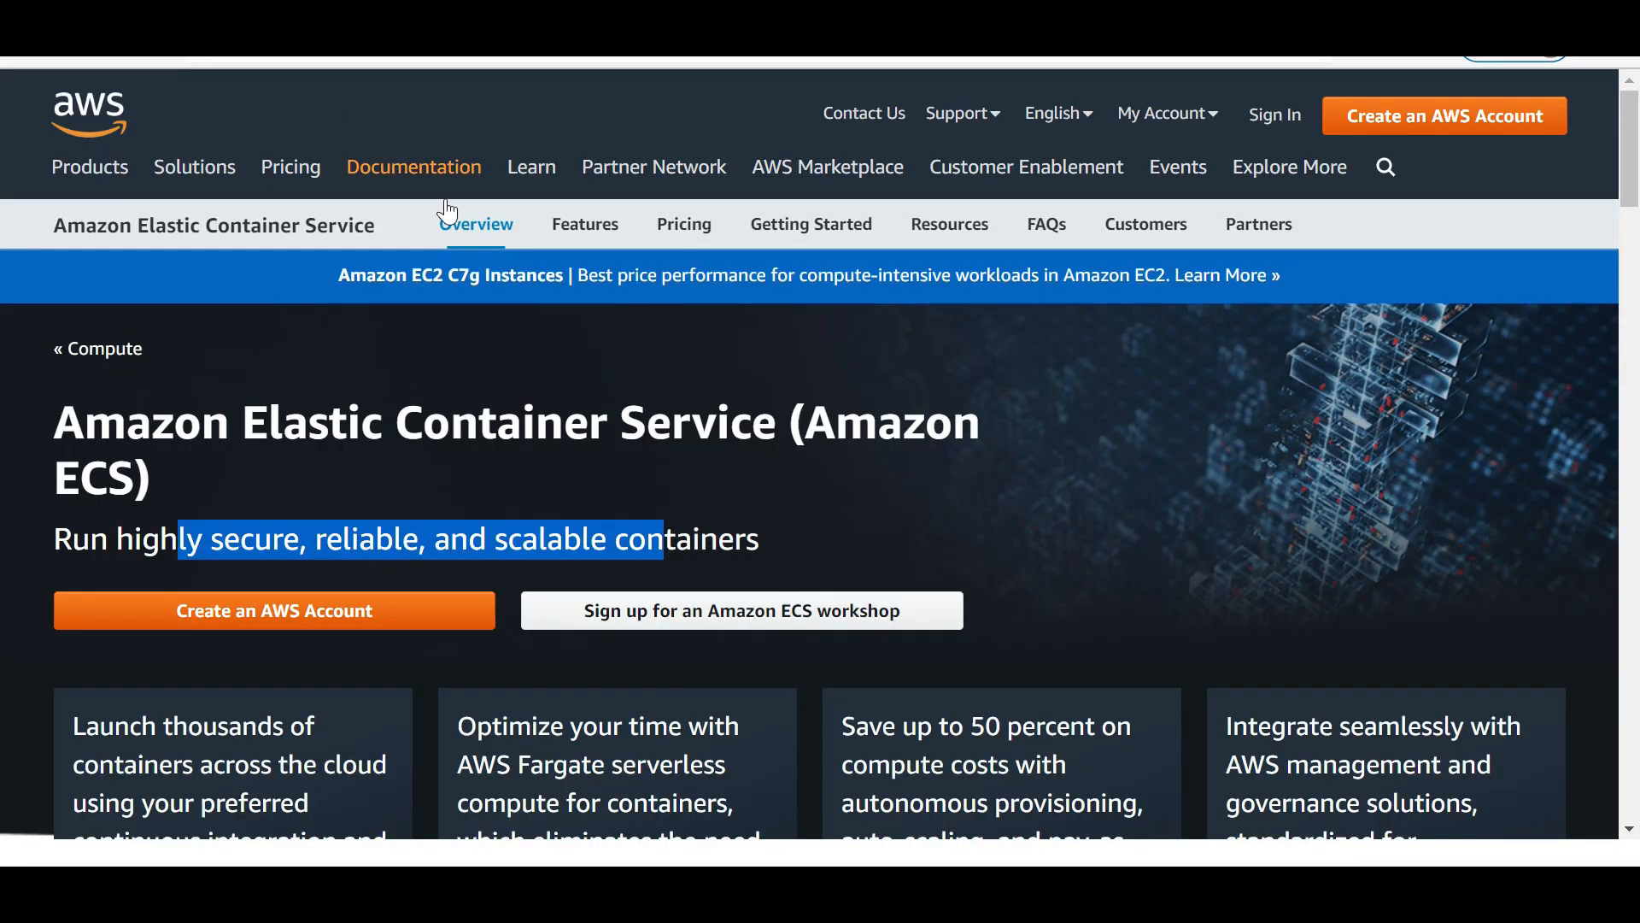
pyautogui.moveTo(627, 306)
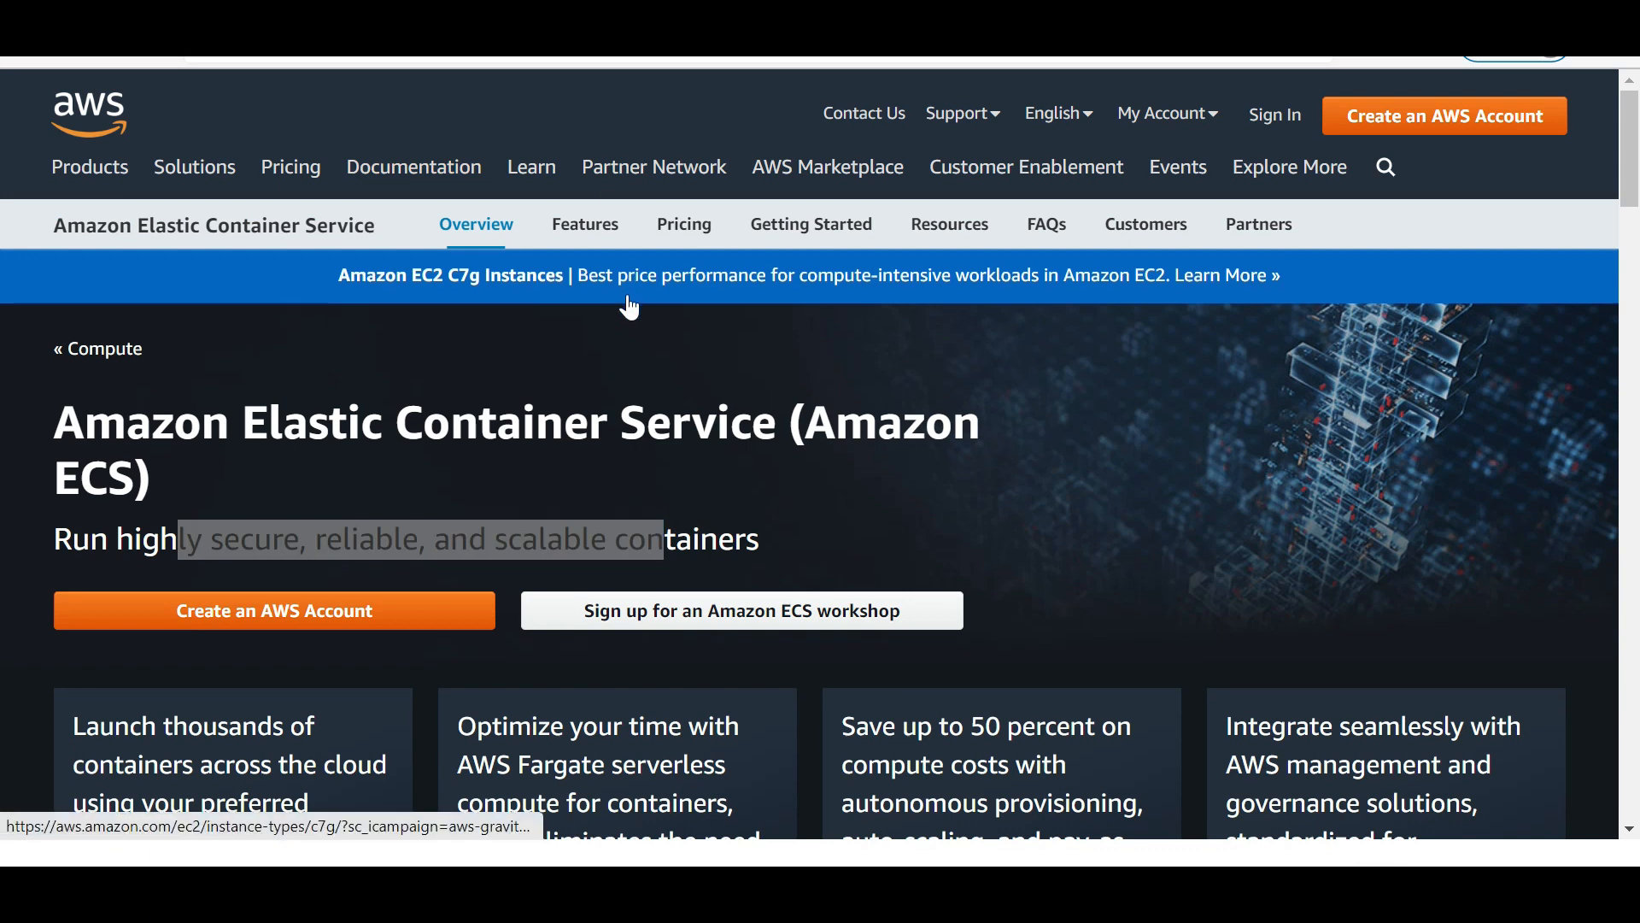
pyautogui.moveTo(622, 314)
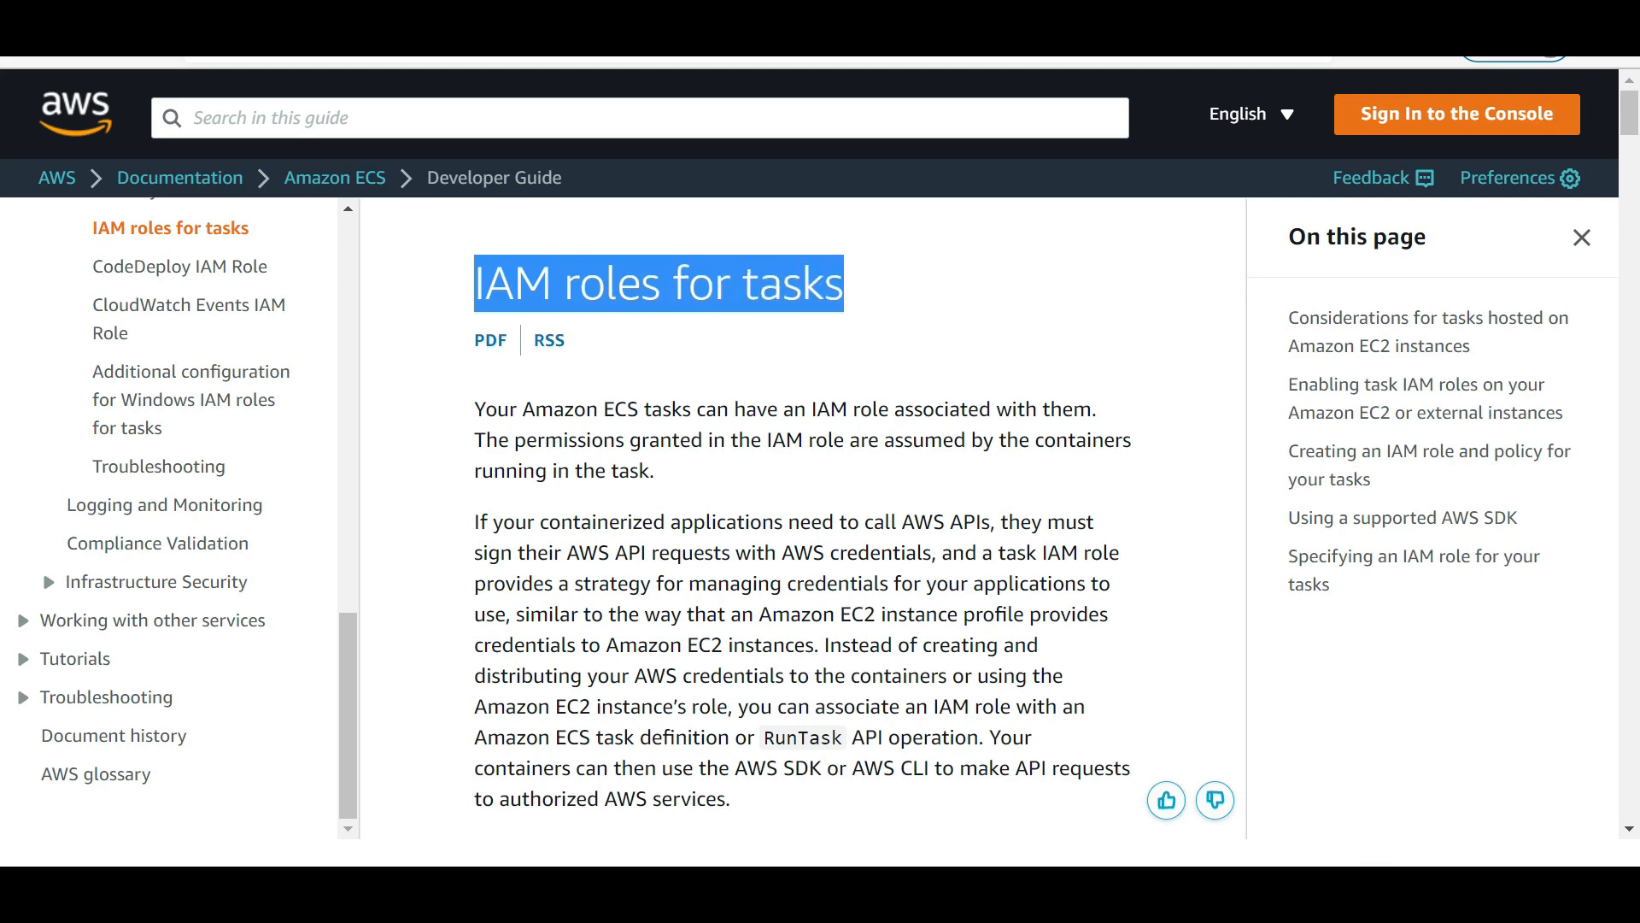
pyautogui.scroll(-3)
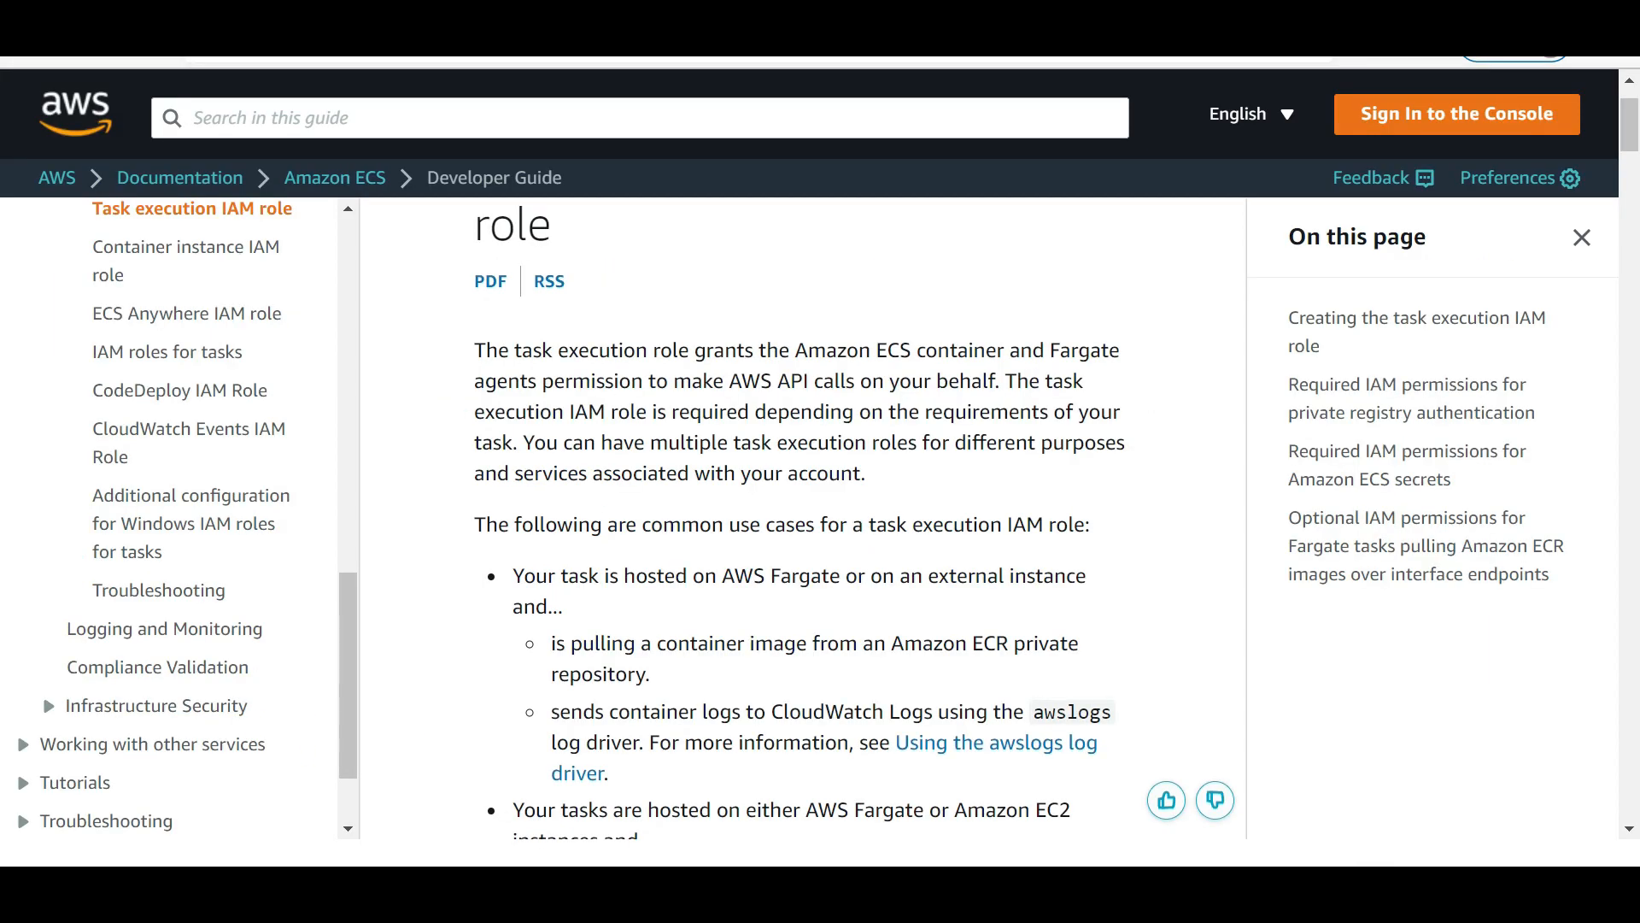
# Step: Reach the 'What Is Amazon S3 Glacier?' introduction of the S3 Glacier Developer Guide
pyautogui.doubleClick(610, 348)
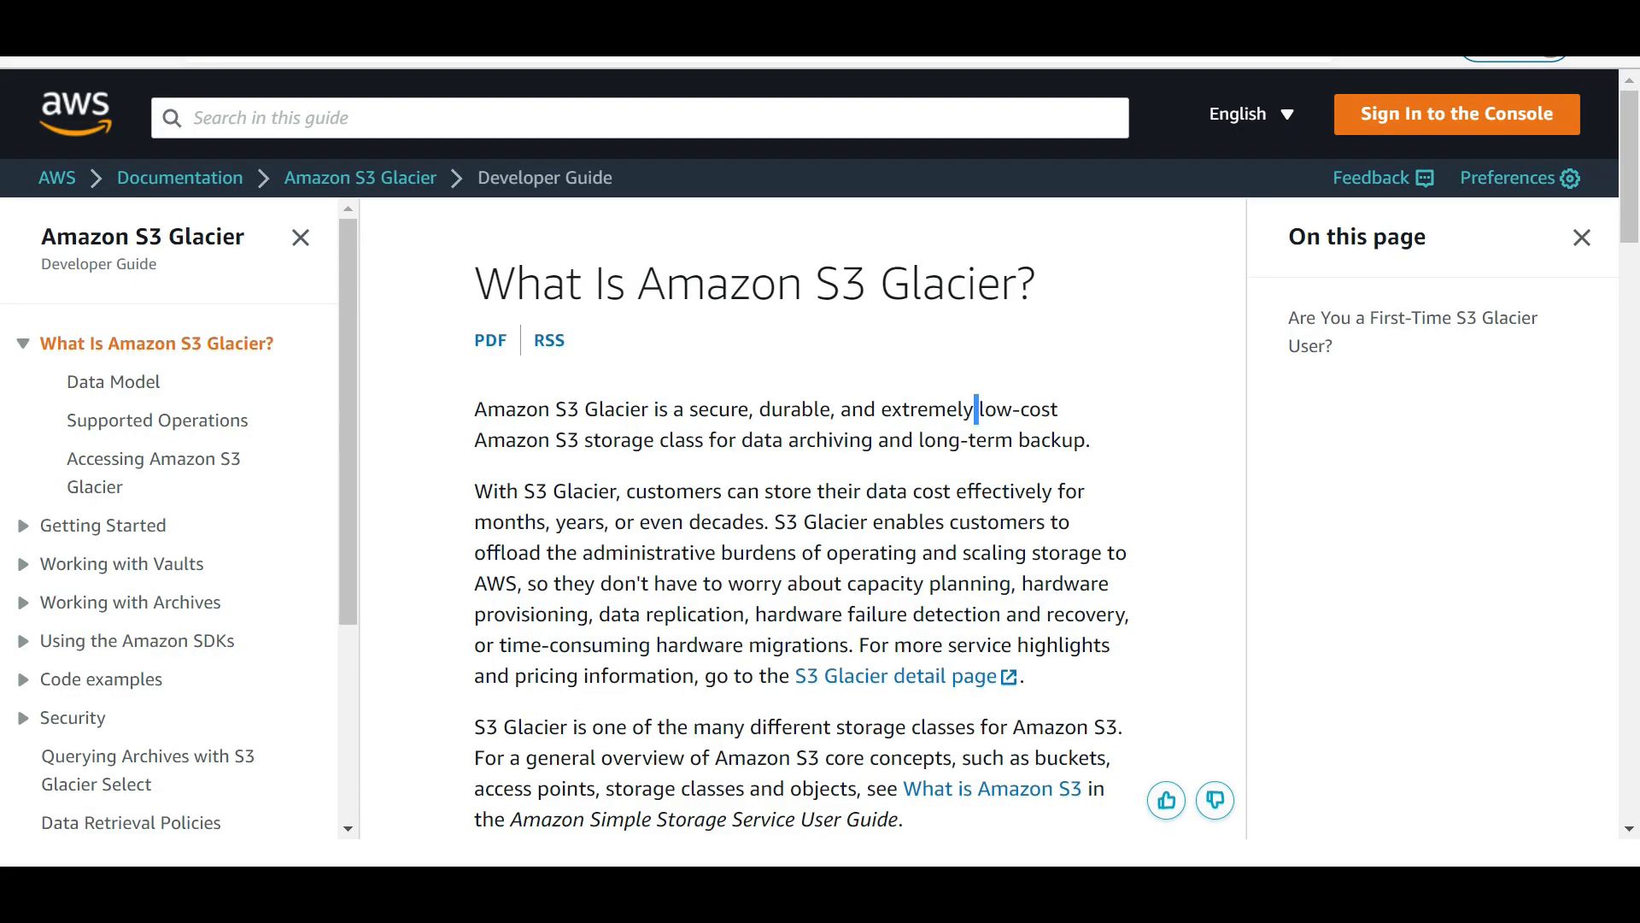
# Step: Go to the 'Working with Vaults in Amazon S3 Glacier' page from the left navigation
pyautogui.doubleClick(805, 439)
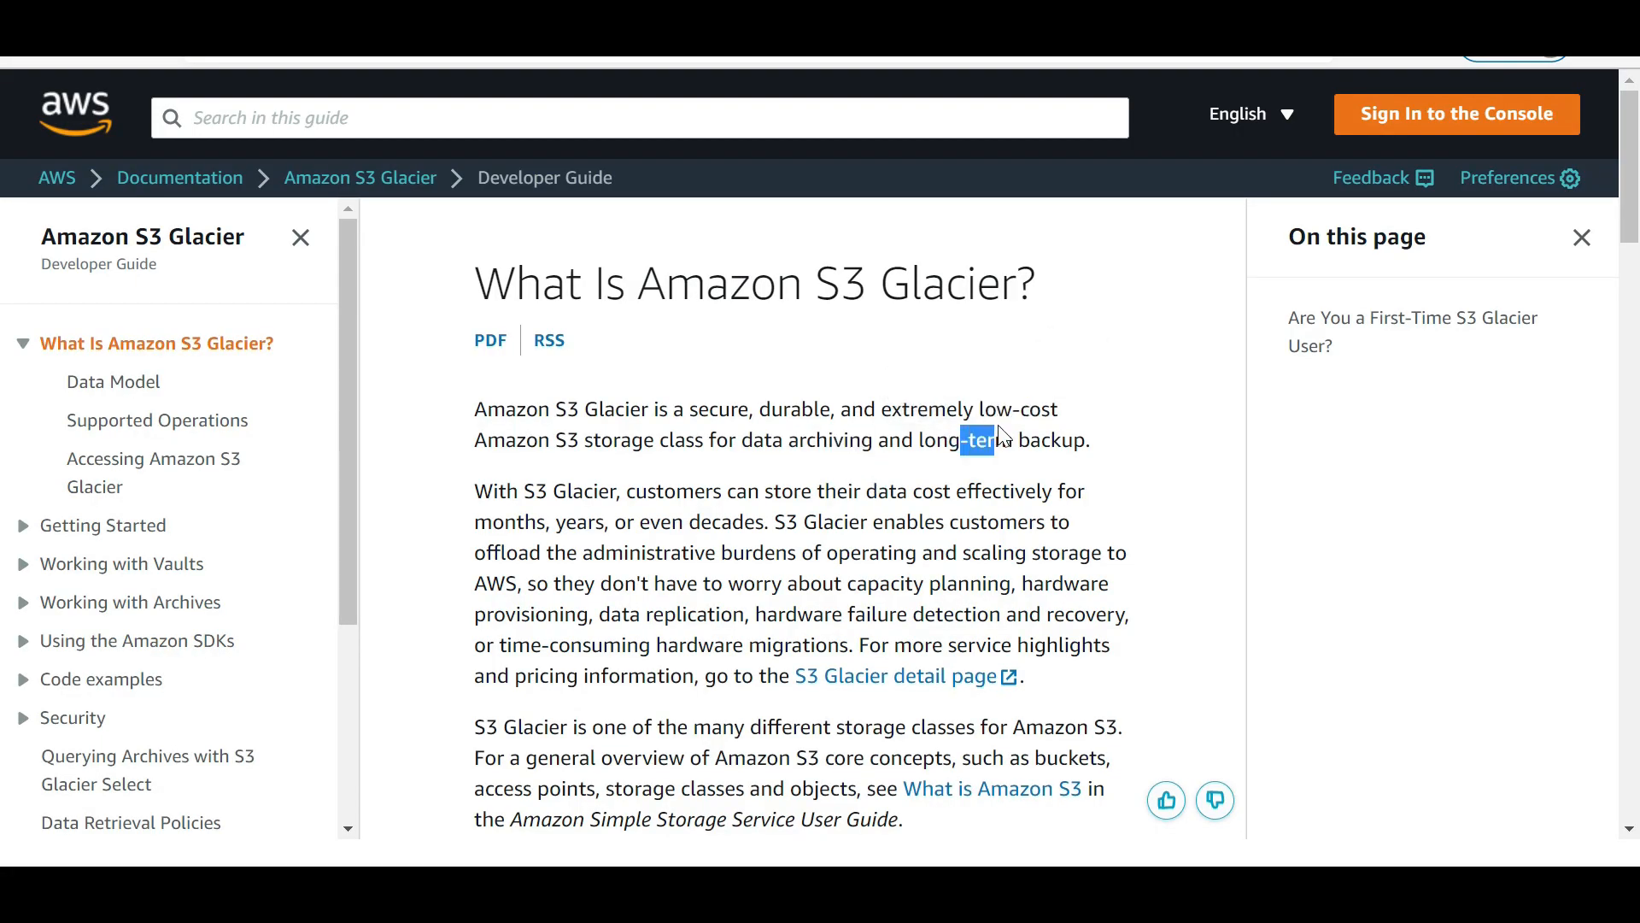
pyautogui.click(121, 564)
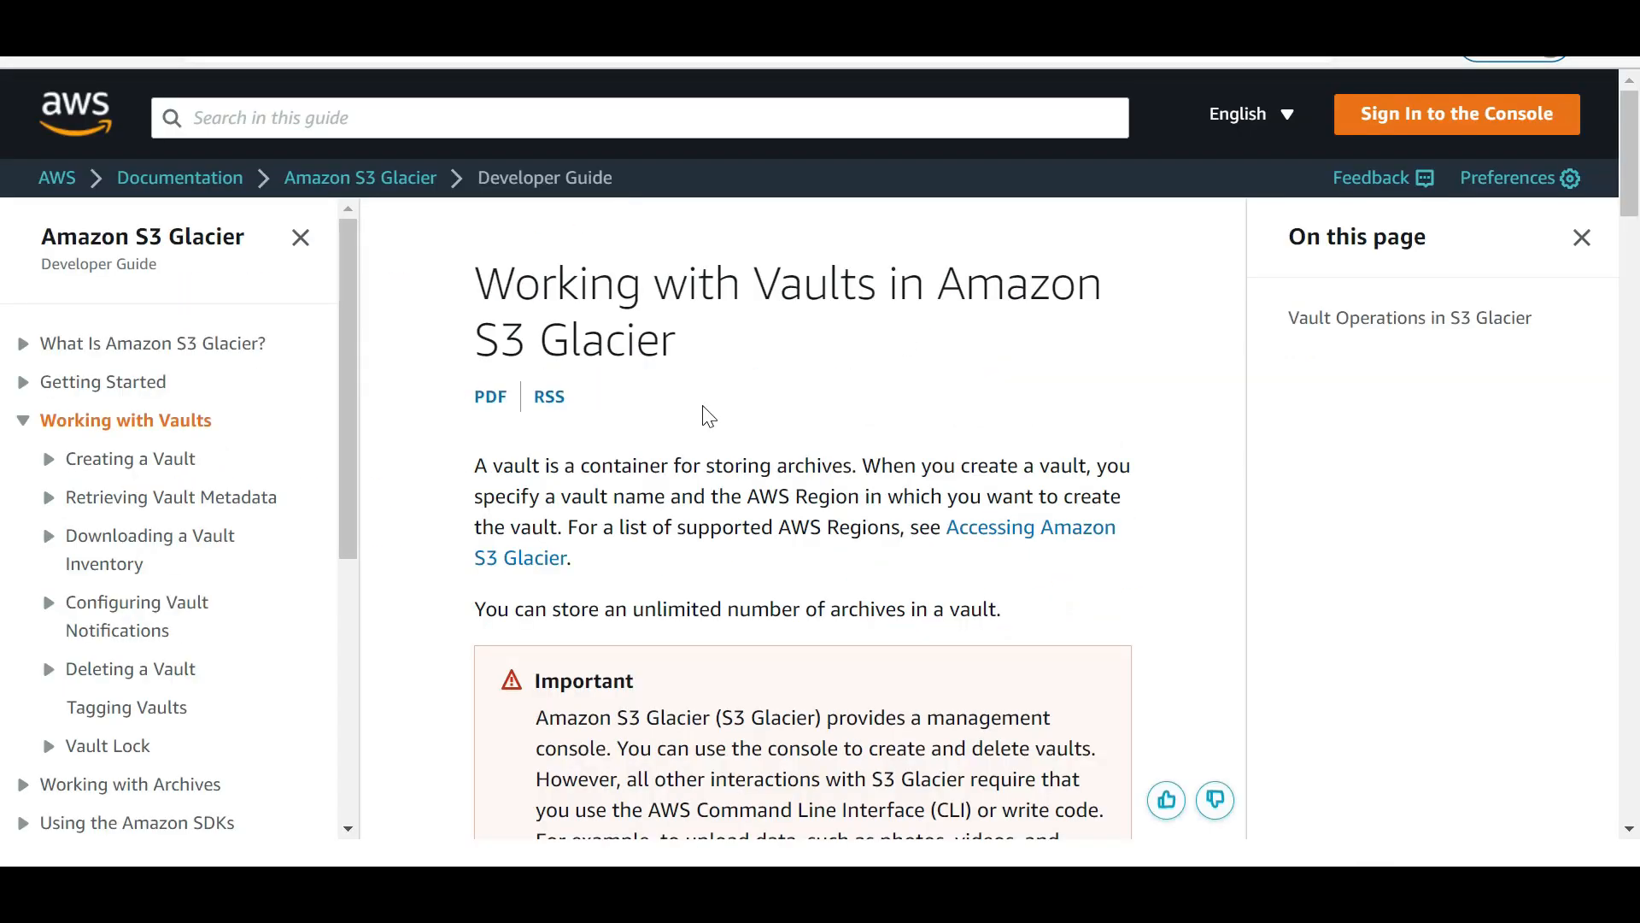
pyautogui.moveTo(705, 413)
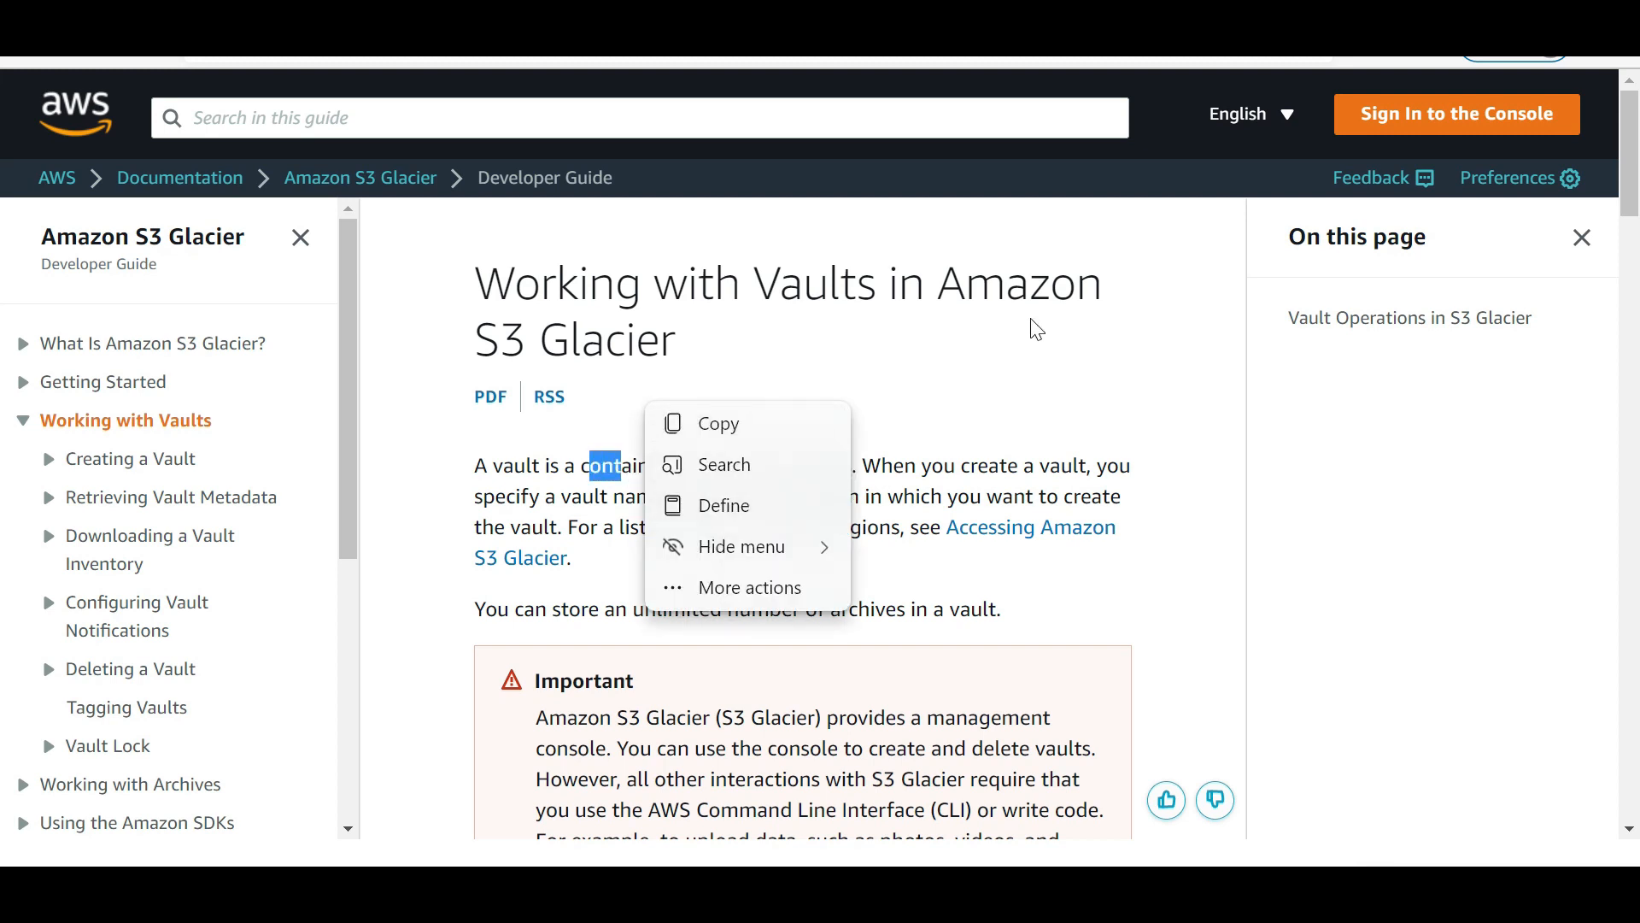
# Step: Dismiss the text-actions pop-up on the Working with Vaults page
pyautogui.click(1035, 328)
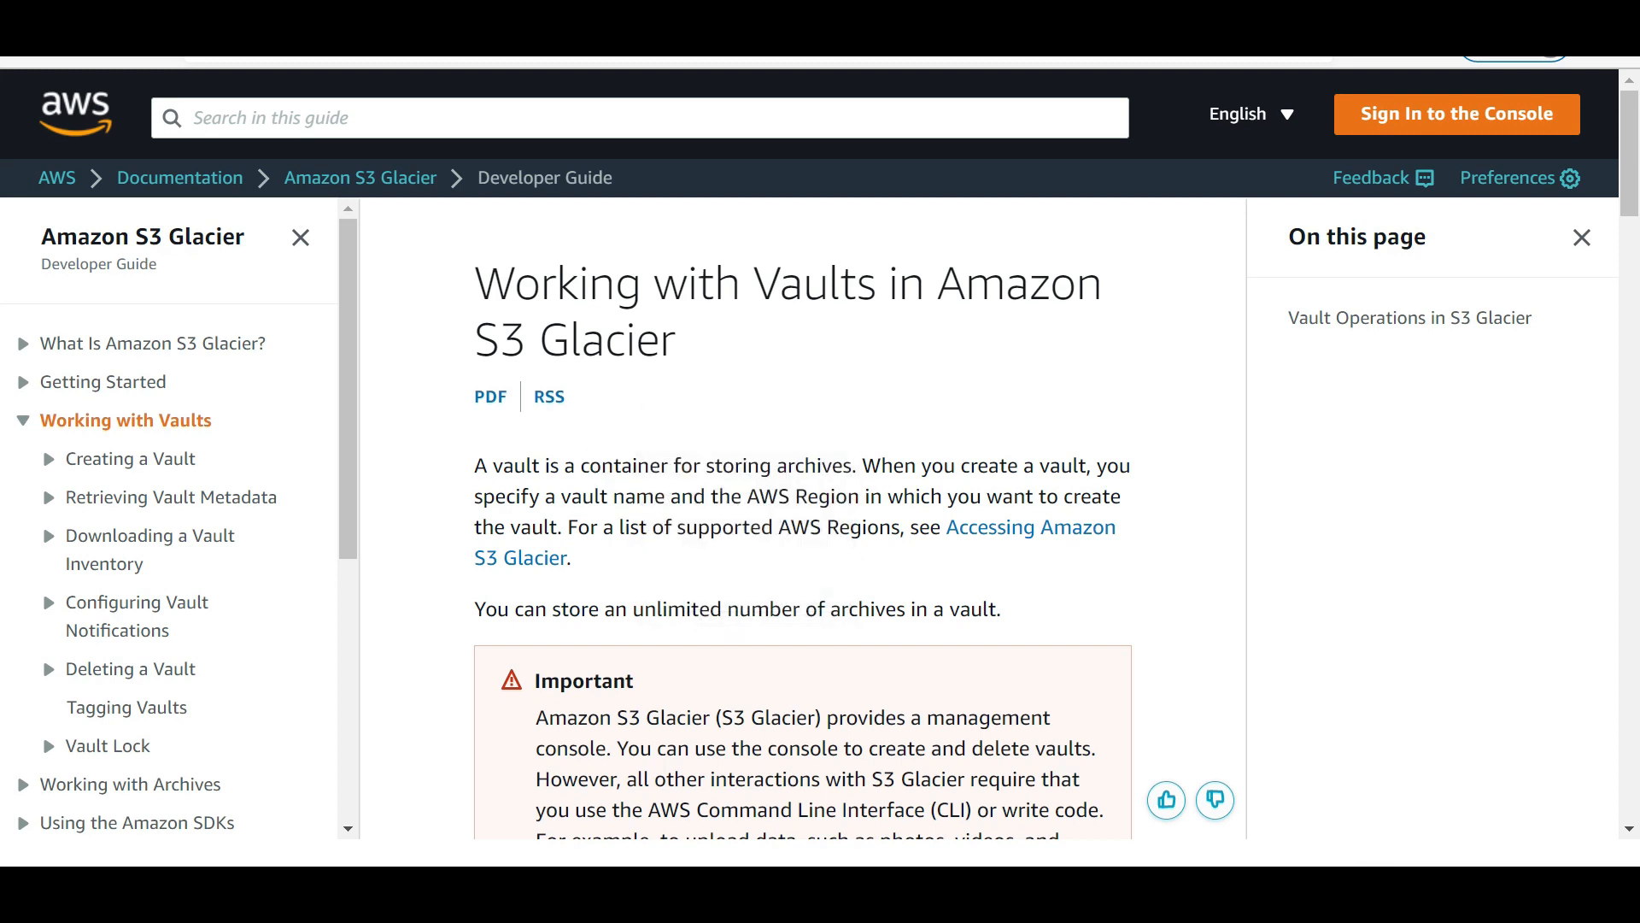
pyautogui.moveTo(724, 248)
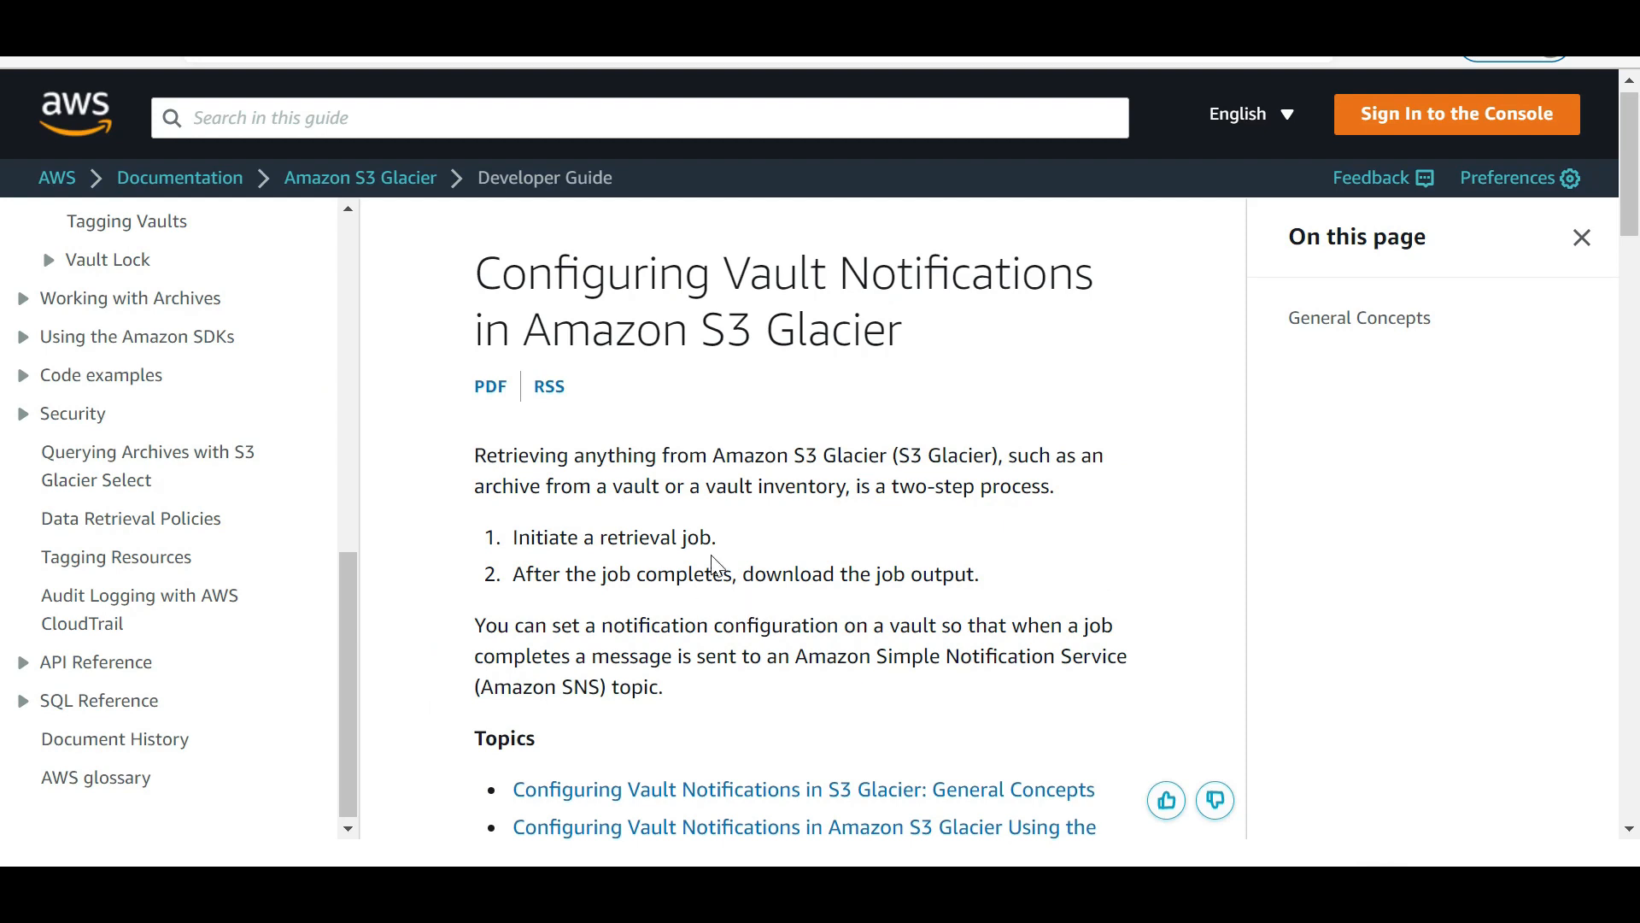
# Step: Highlight 'notification configuration' and reach the sample InventoryRetrieval job-completion notification JSON
pyautogui.doubleClick(886, 272)
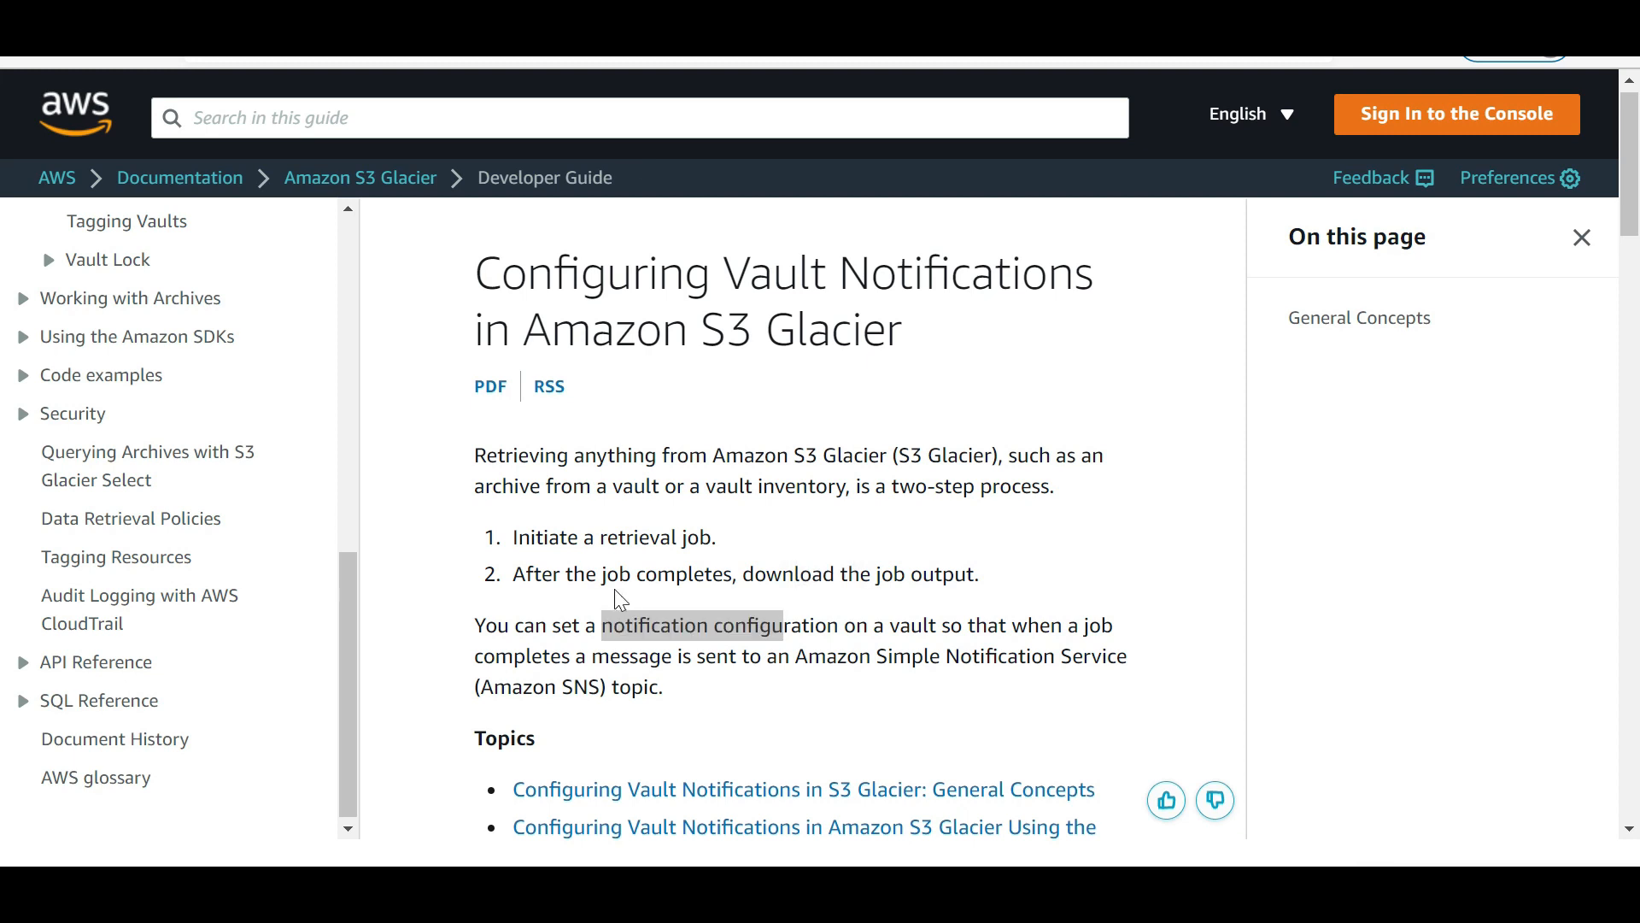
pyautogui.scroll(-3)
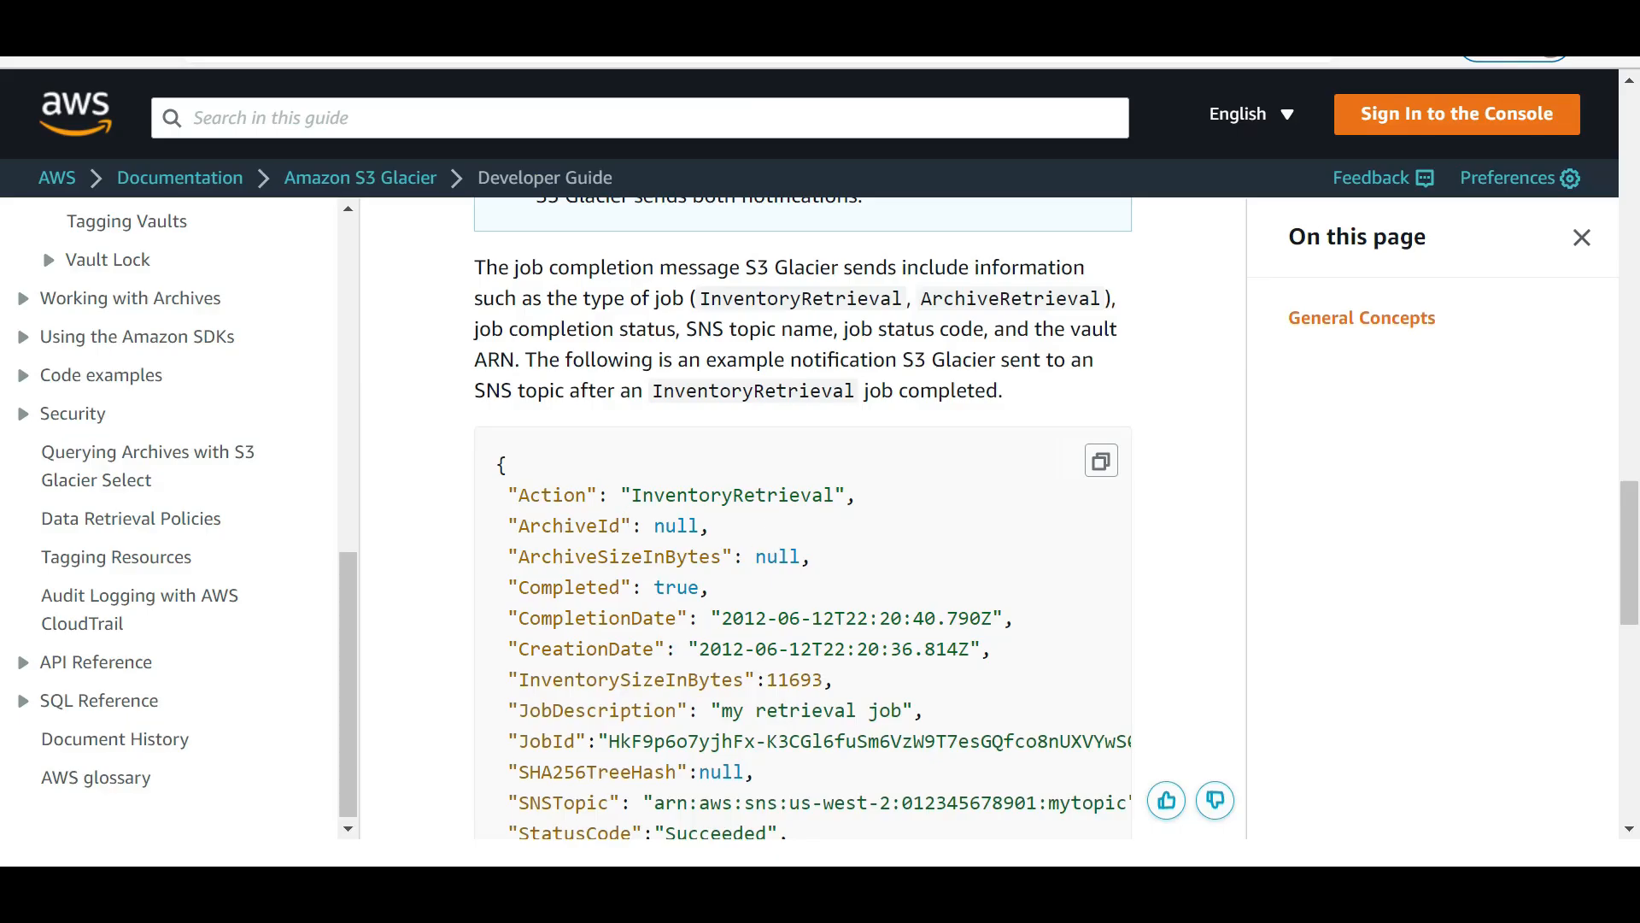
# Step: Highlight the InventoryRetrieval action value in the Glacier notification example and continue down the page
pyautogui.doubleClick(728, 496)
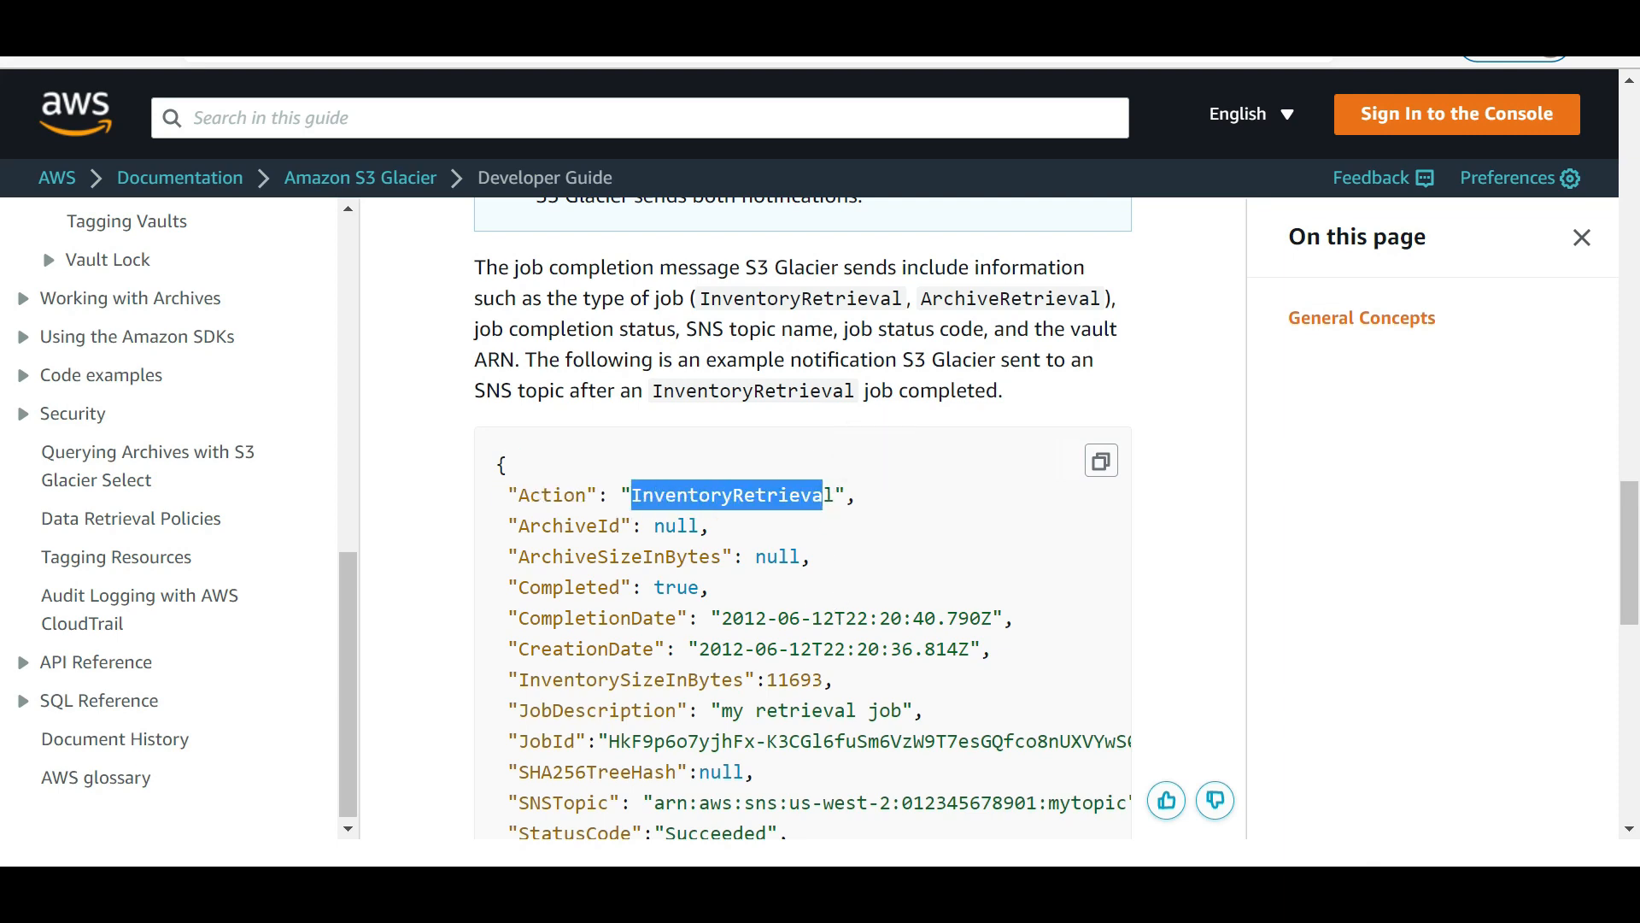
pyautogui.scroll(-3)
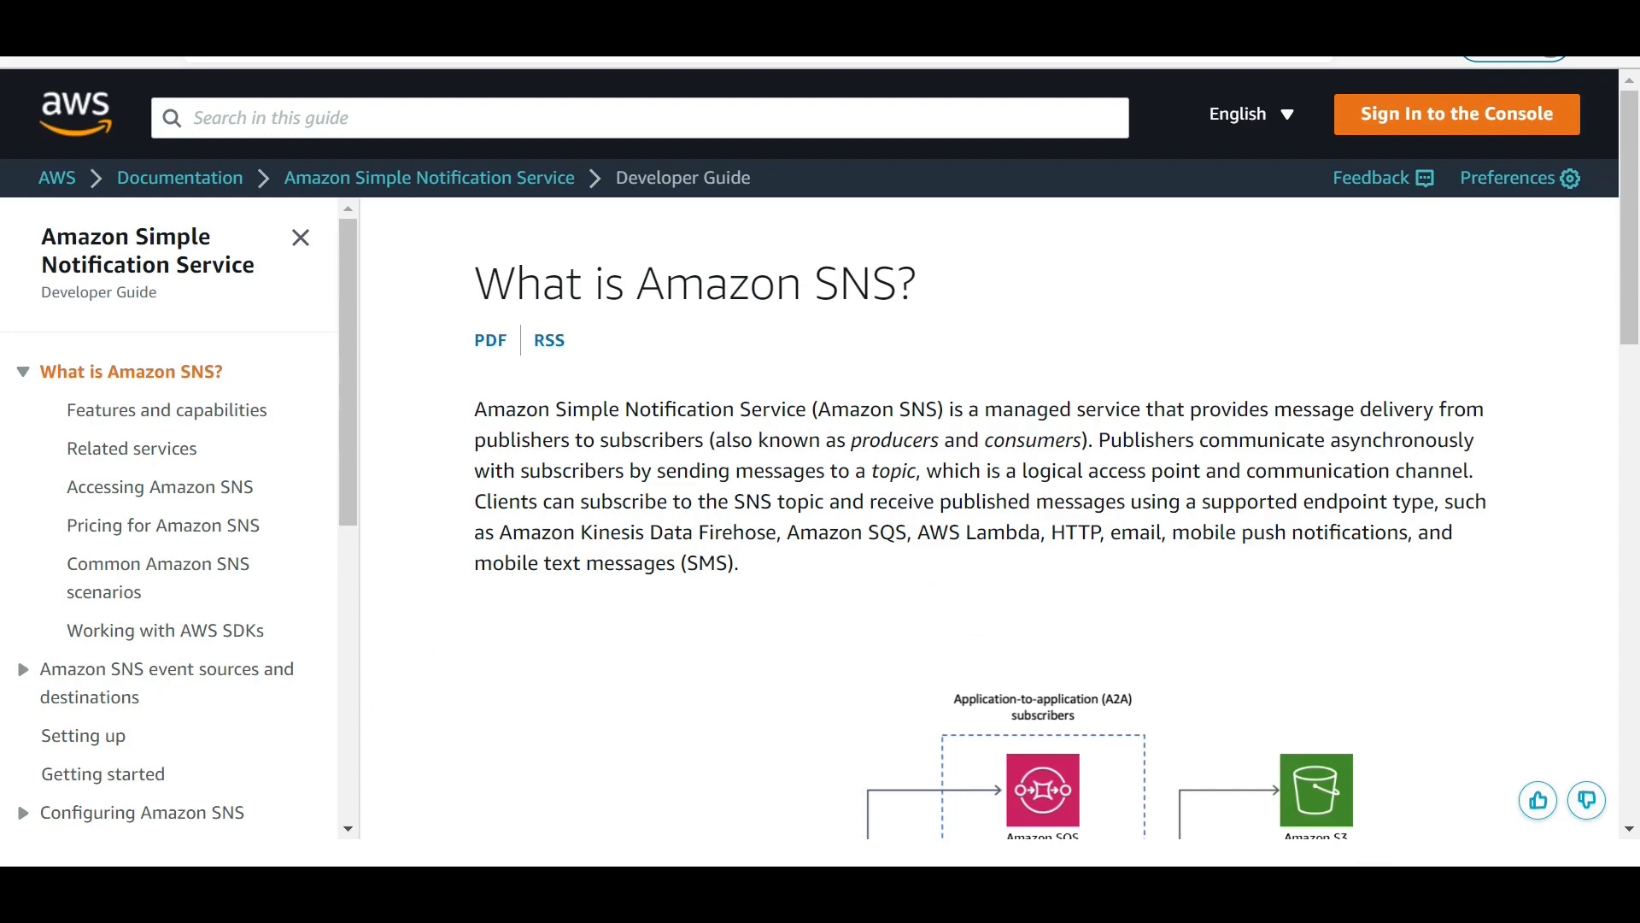
# Step: Bring the SNS publisher/subscriber architecture diagram into view on the 'What is Amazon SNS?' page
pyautogui.scroll(-3)
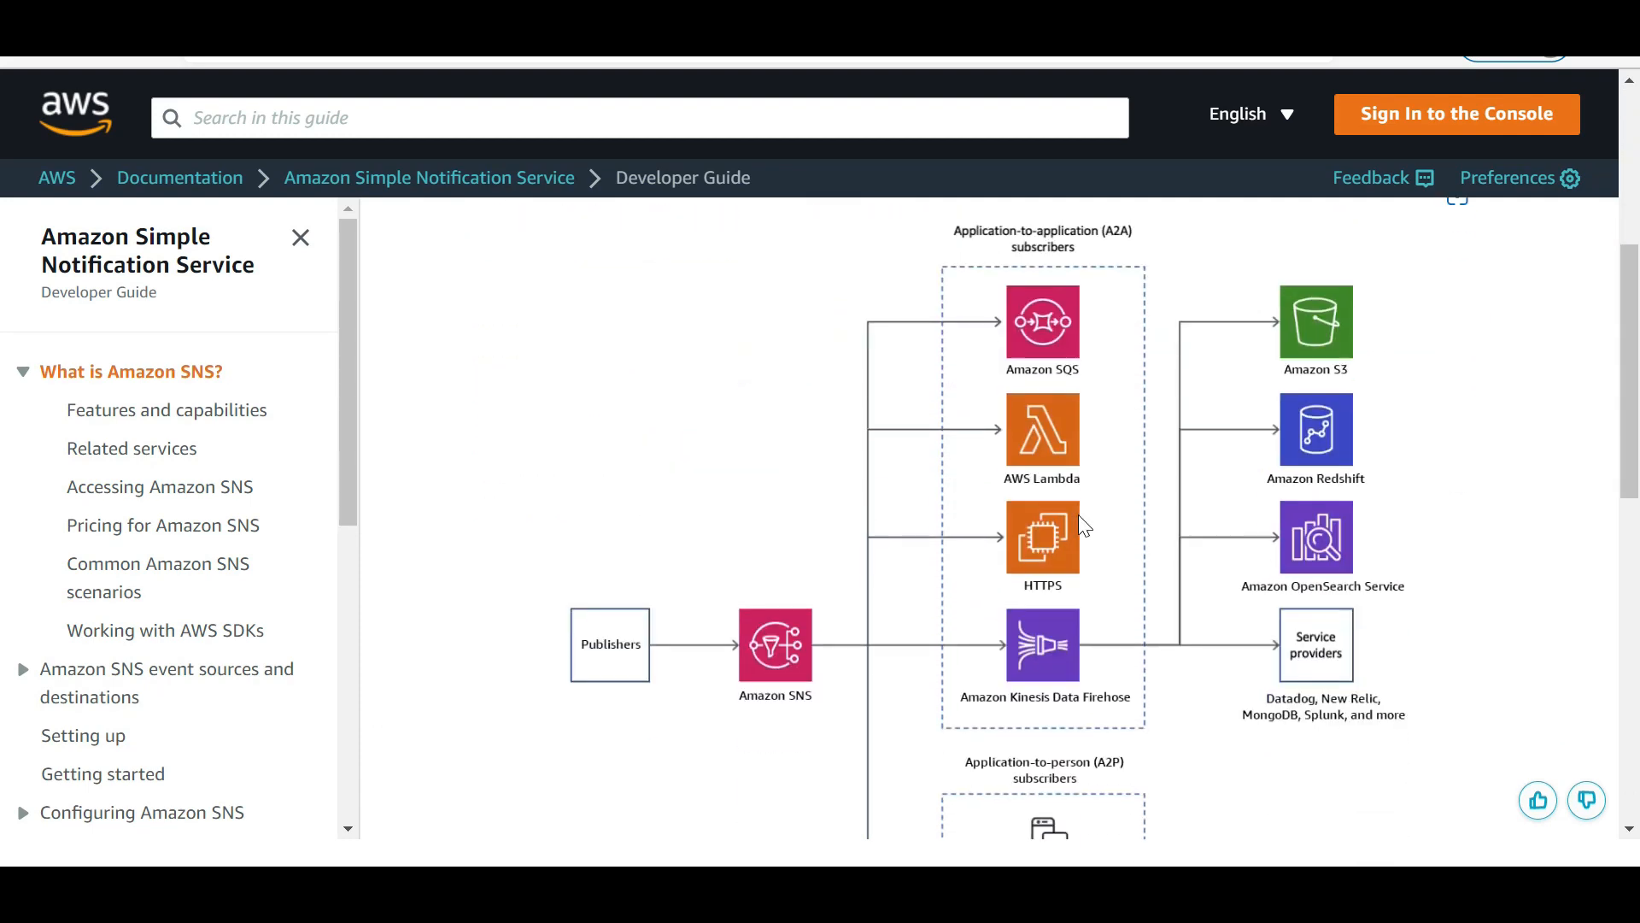
pyautogui.scroll(-3)
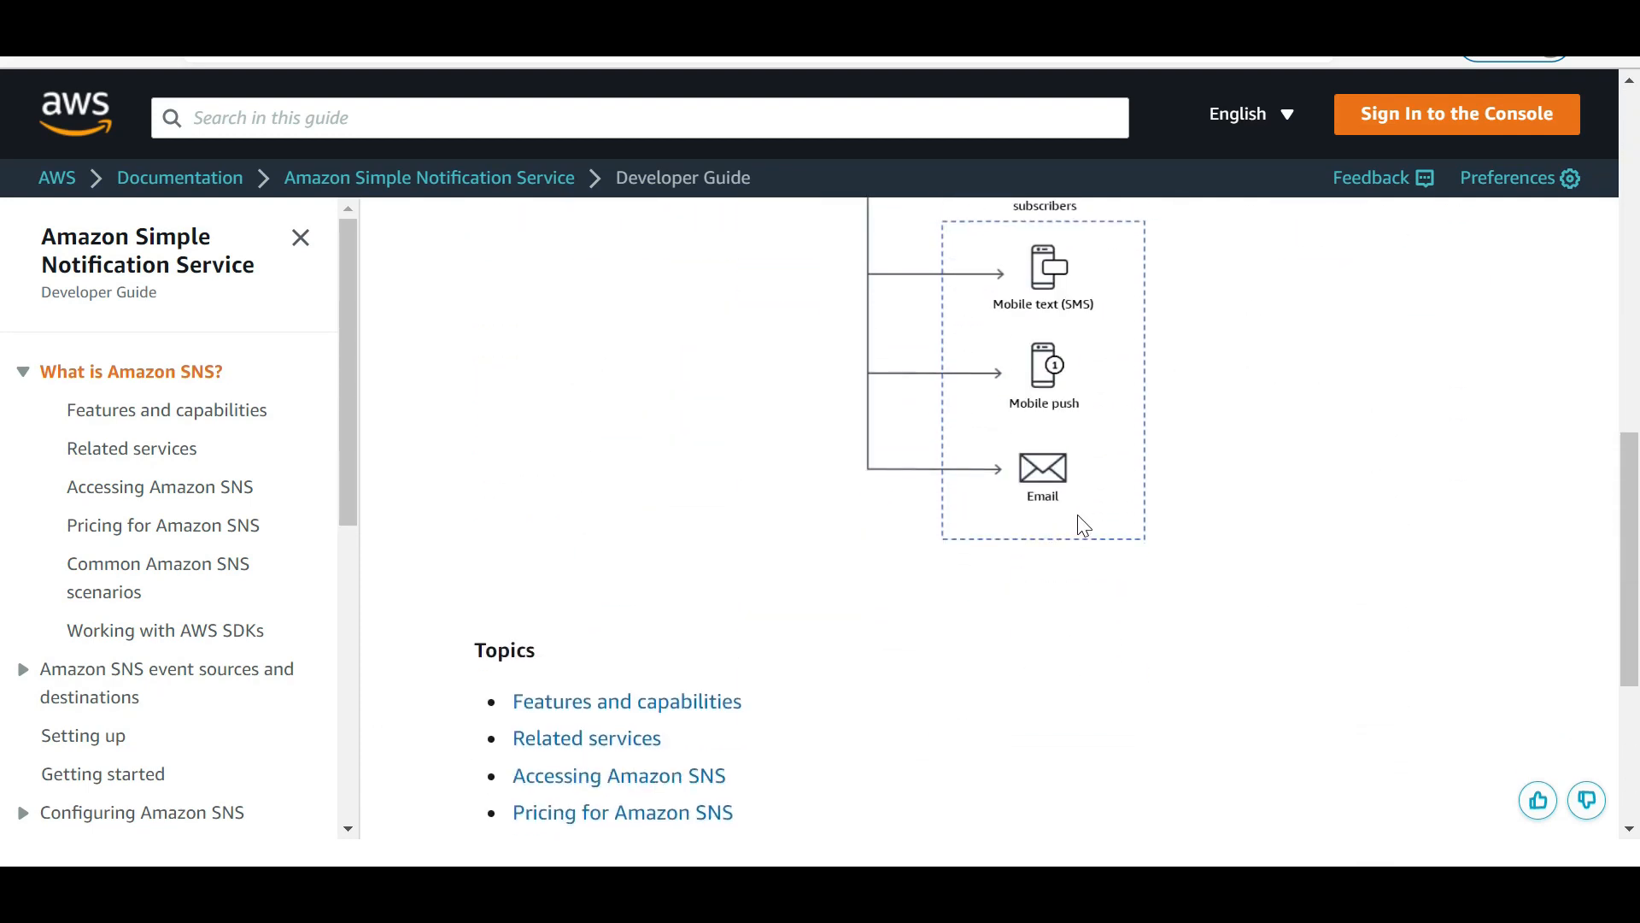
pyautogui.scroll(3)
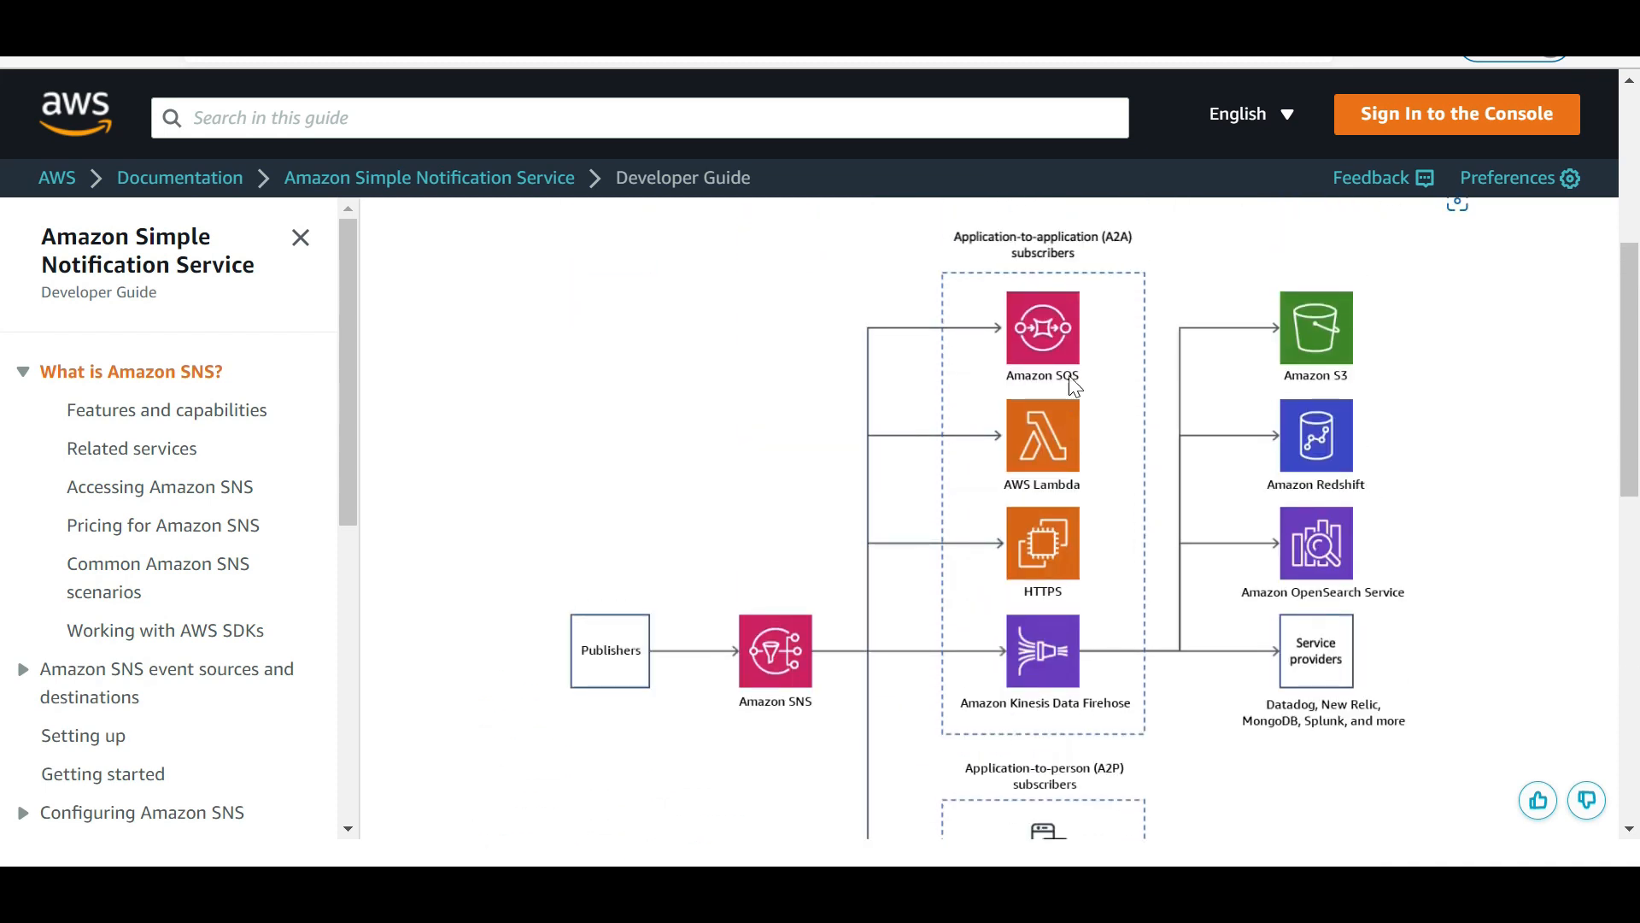
pyautogui.moveTo(1056, 388)
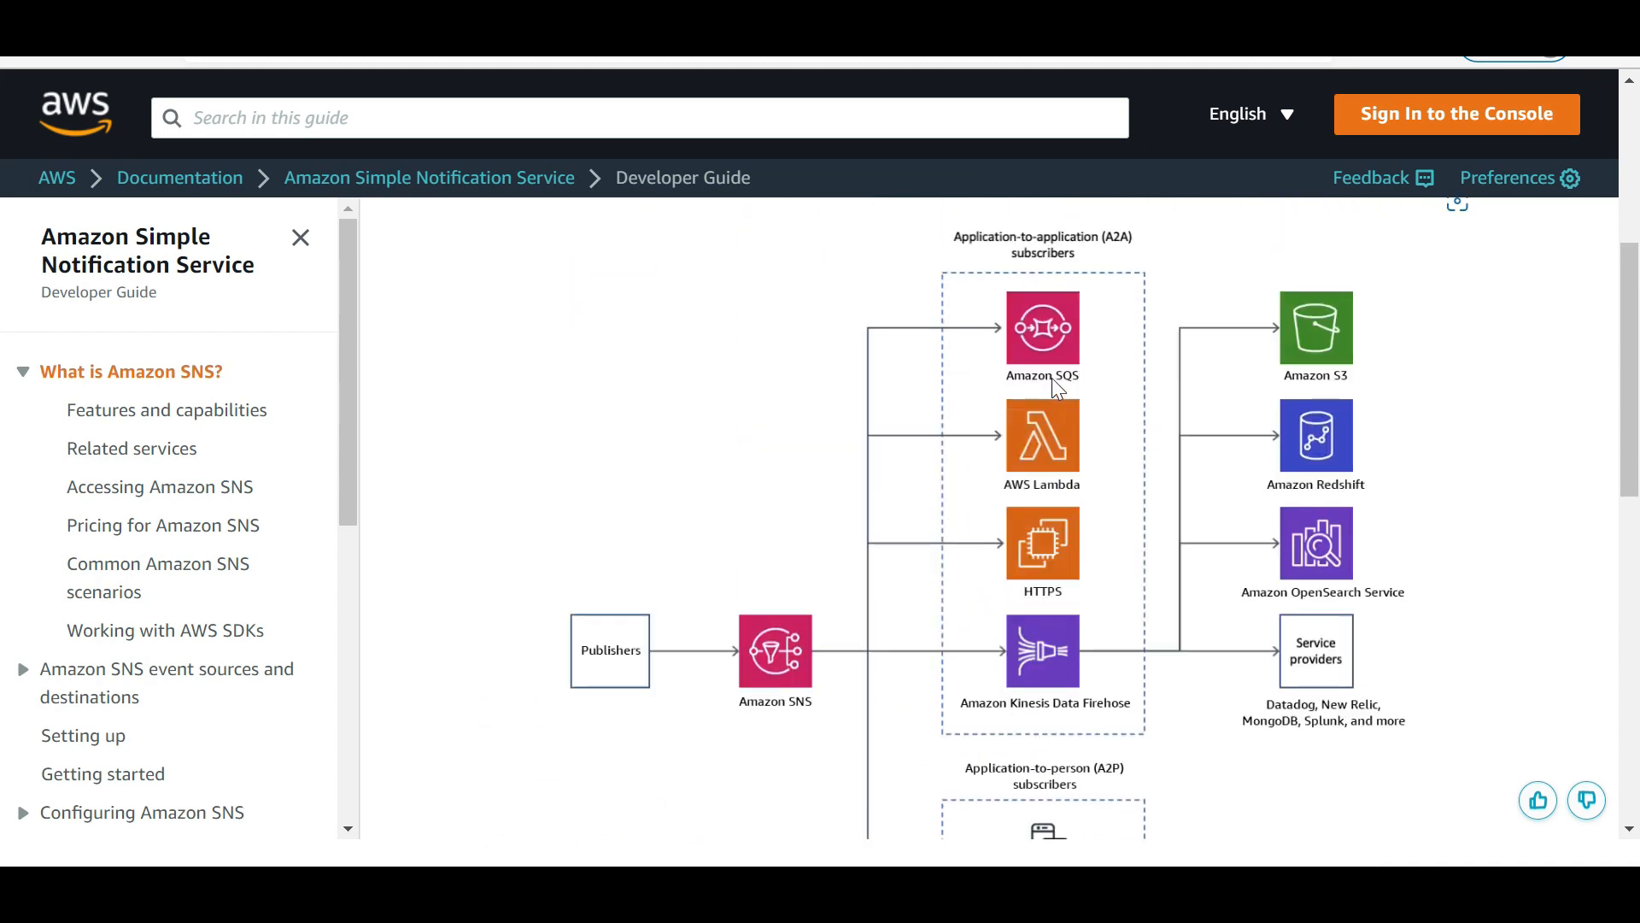
pyautogui.moveTo(1327, 533)
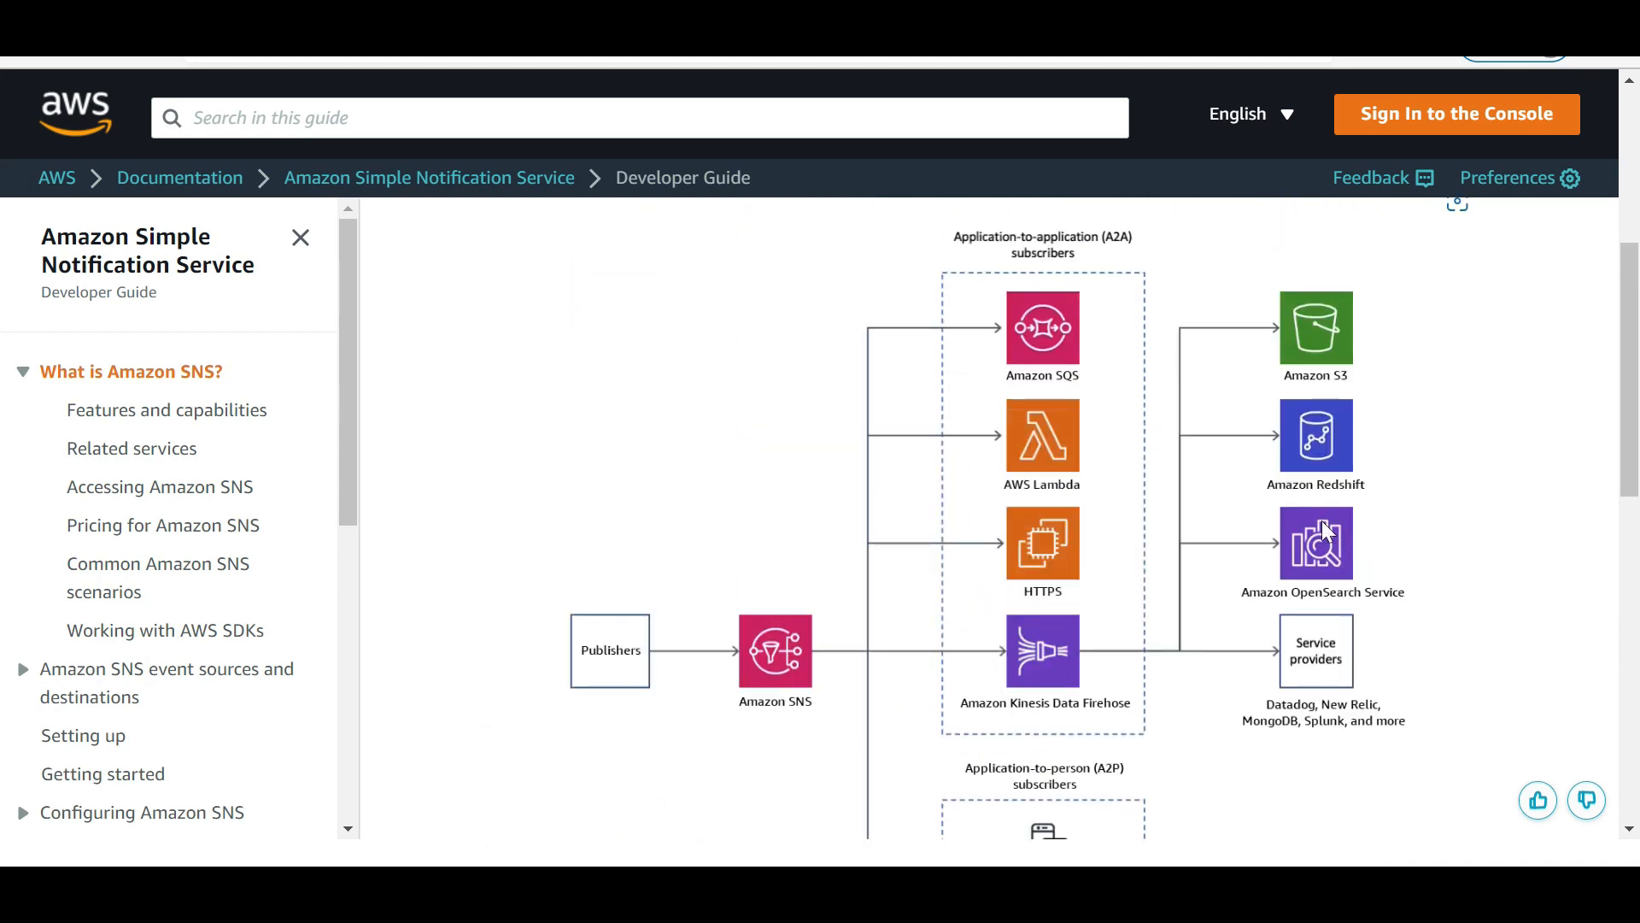